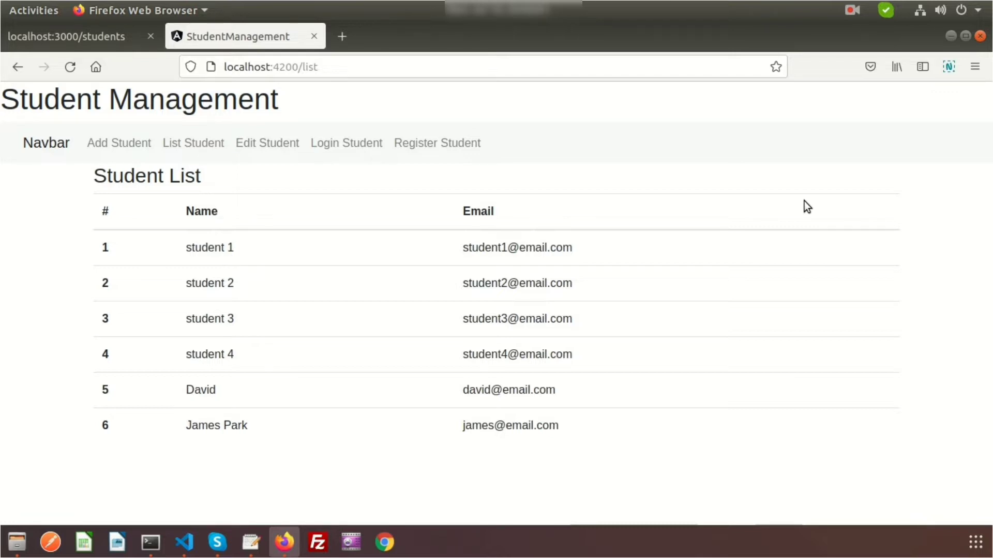
mouse_move(317, 298)
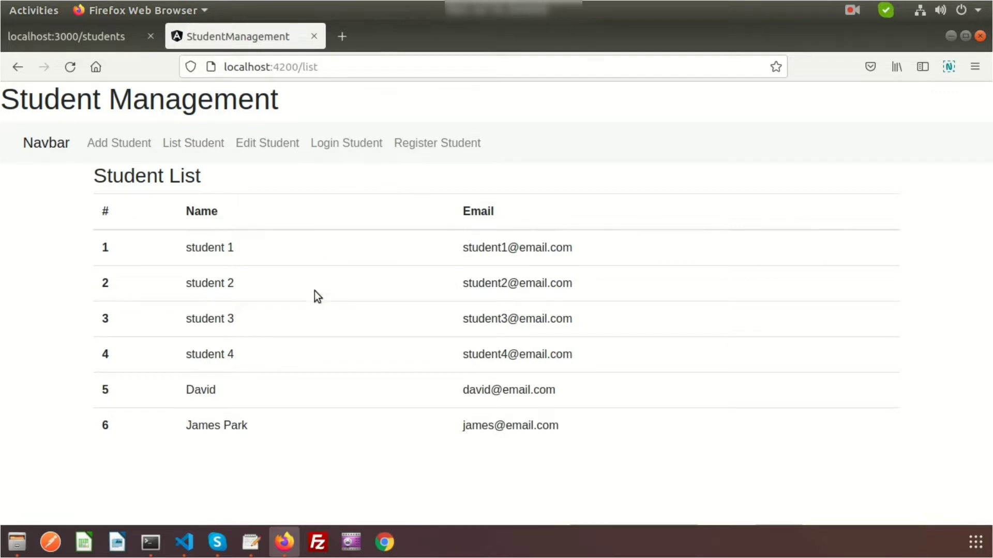
Step: Navigate from the student list to the empty Add Student form via the navbar link
left_click(118, 143)
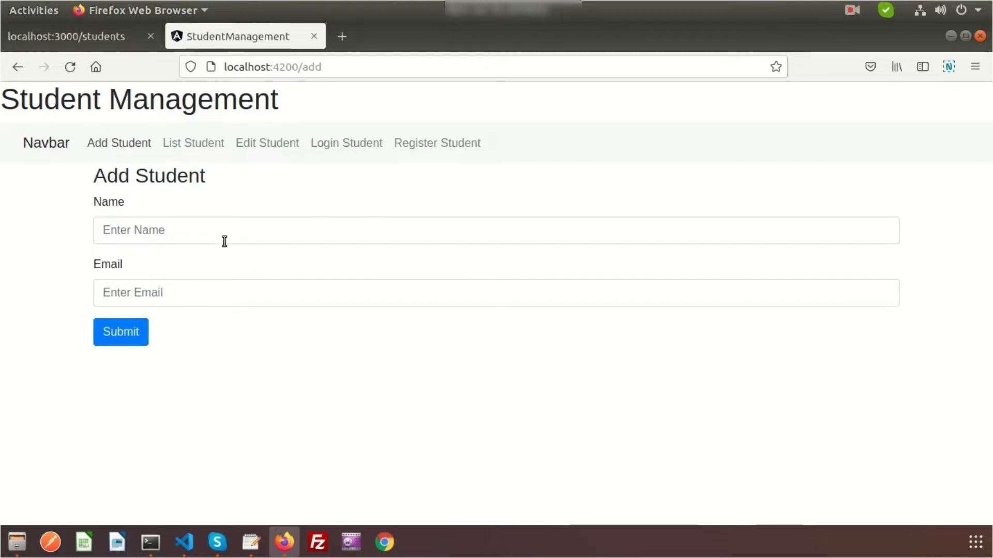
mouse_move(328, 391)
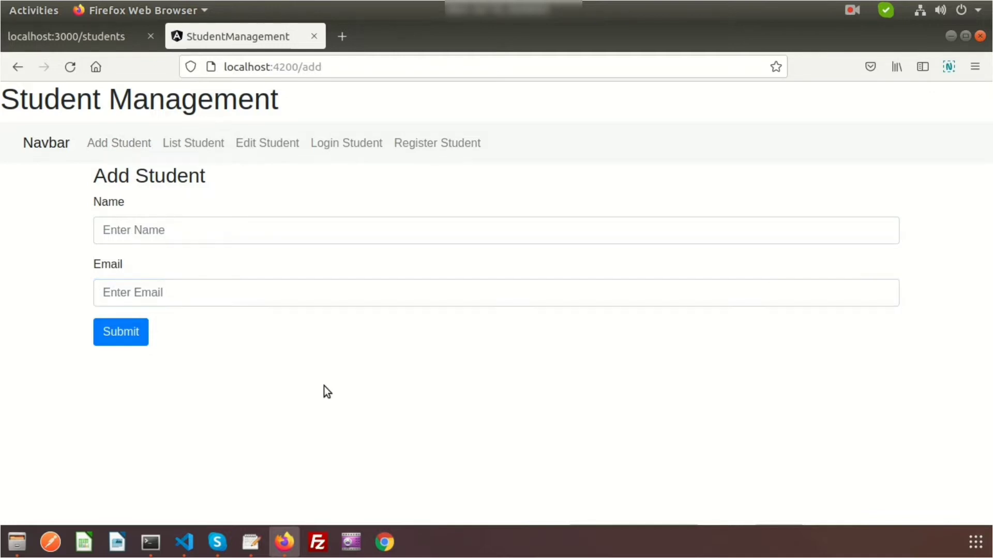
mouse_move(493, 351)
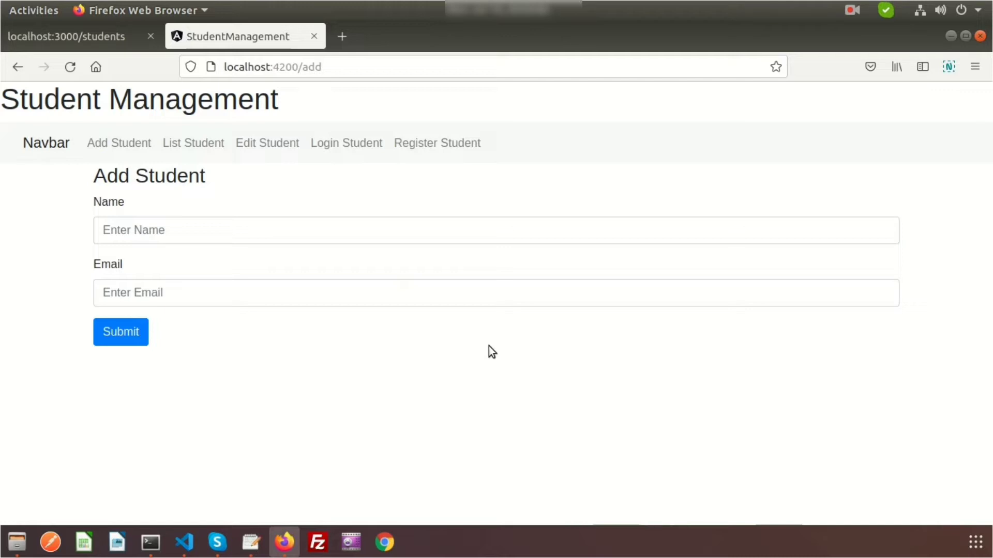
mouse_move(483, 348)
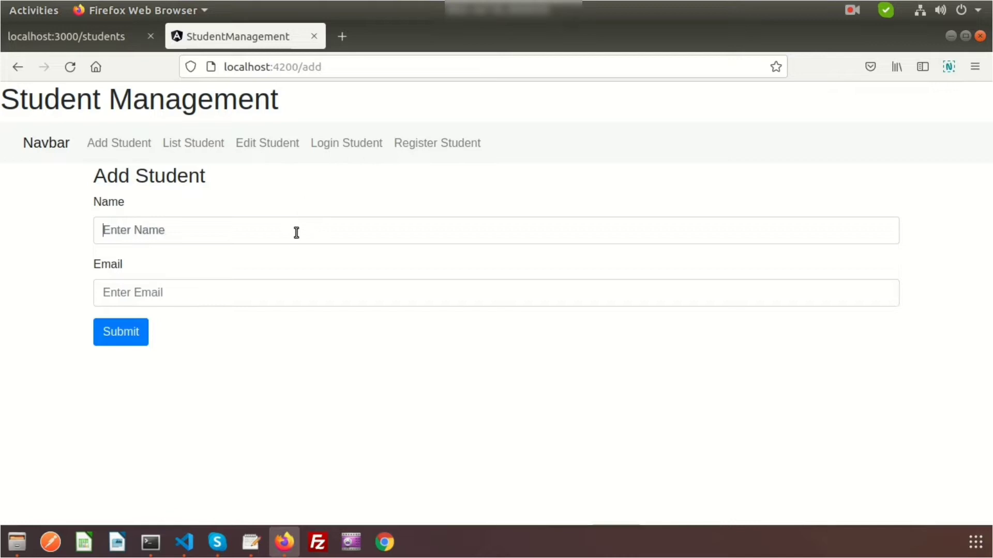
type("Ma")
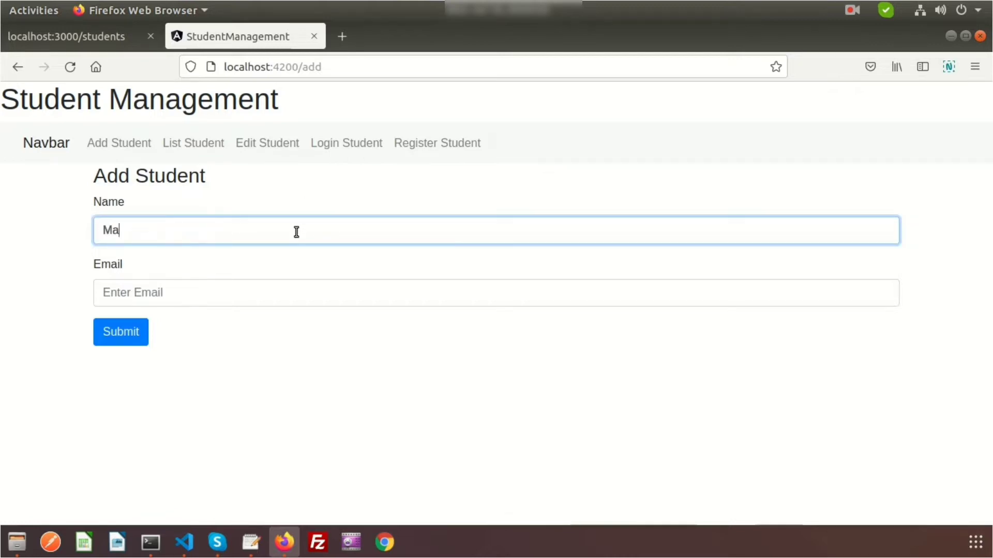
type("r")
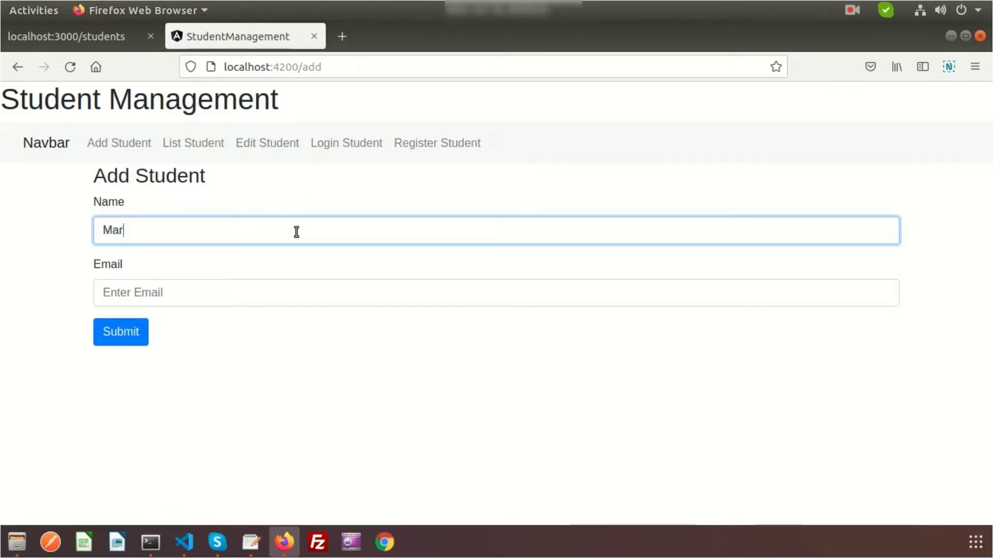
type("k He")
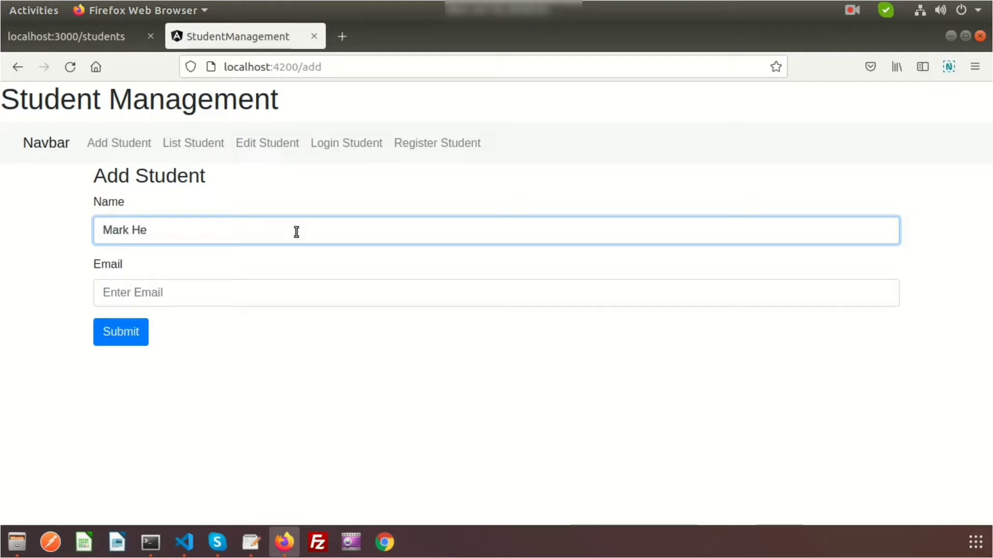
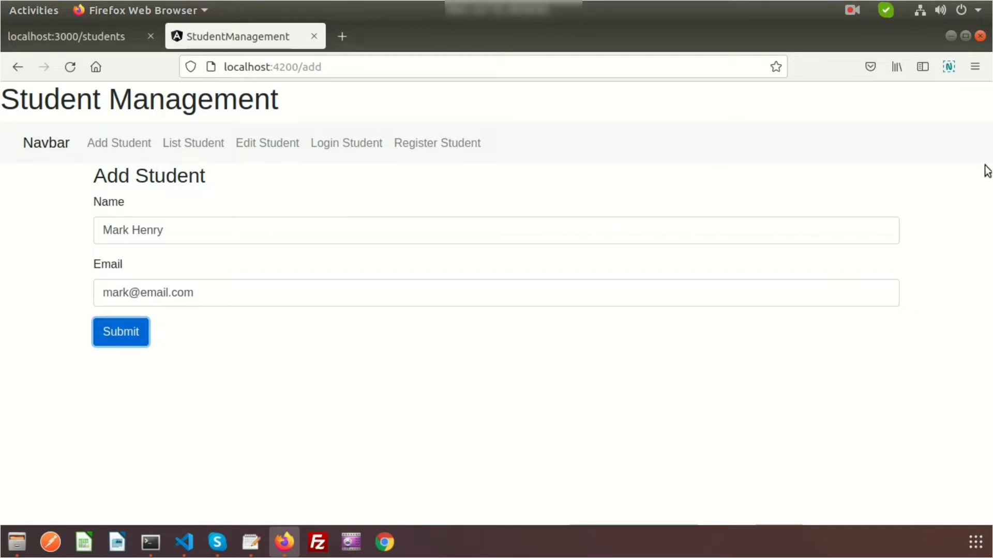
mouse_move(119, 230)
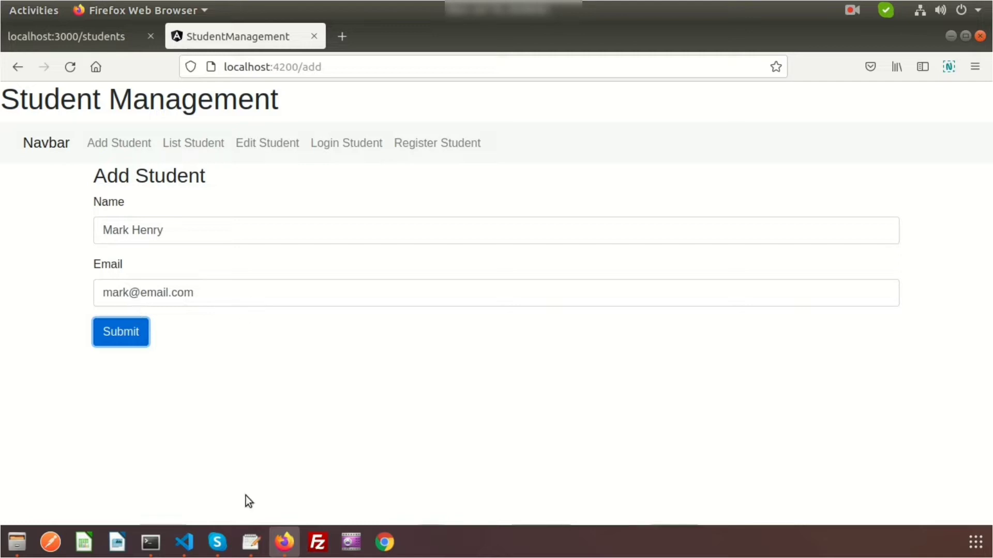
Step: Reload db.json in the text editor to confirm Mark Henry saved as record 7, then return to the app
left_click(249, 543)
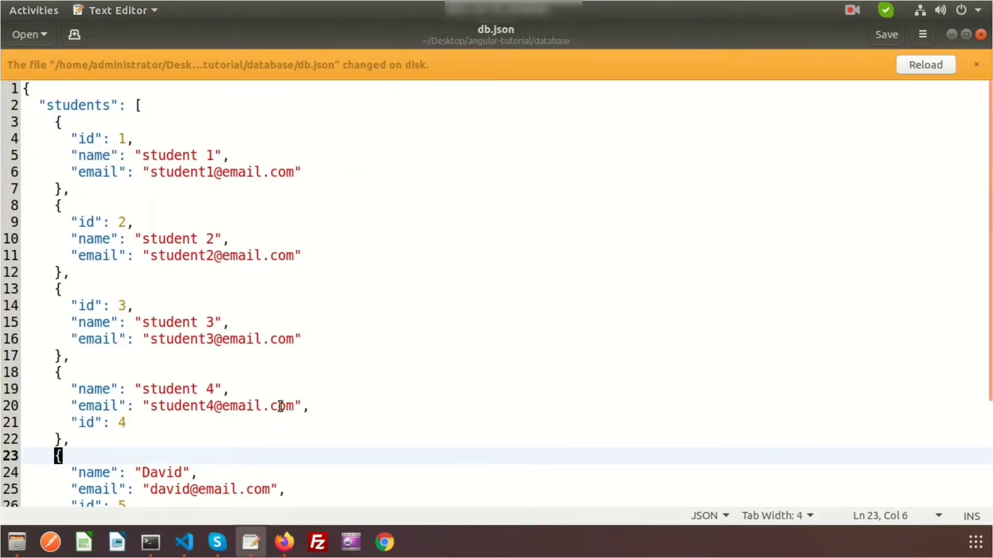
left_click(924, 64)
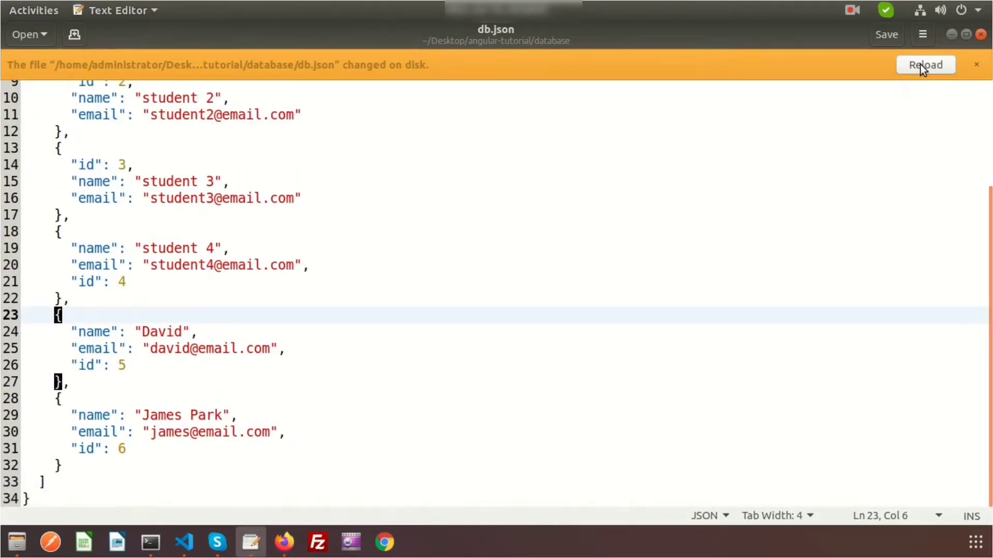
left_click(924, 64)
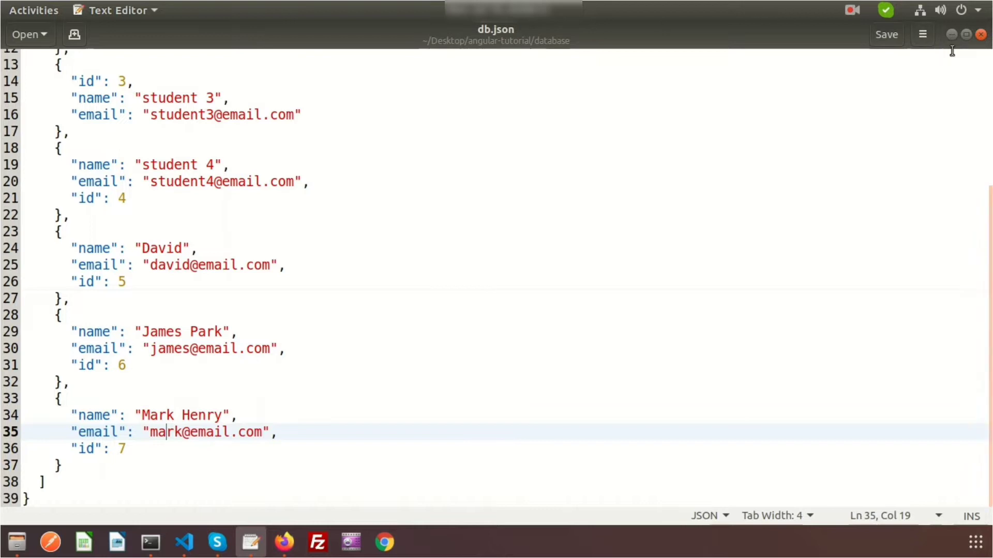
left_click(283, 543)
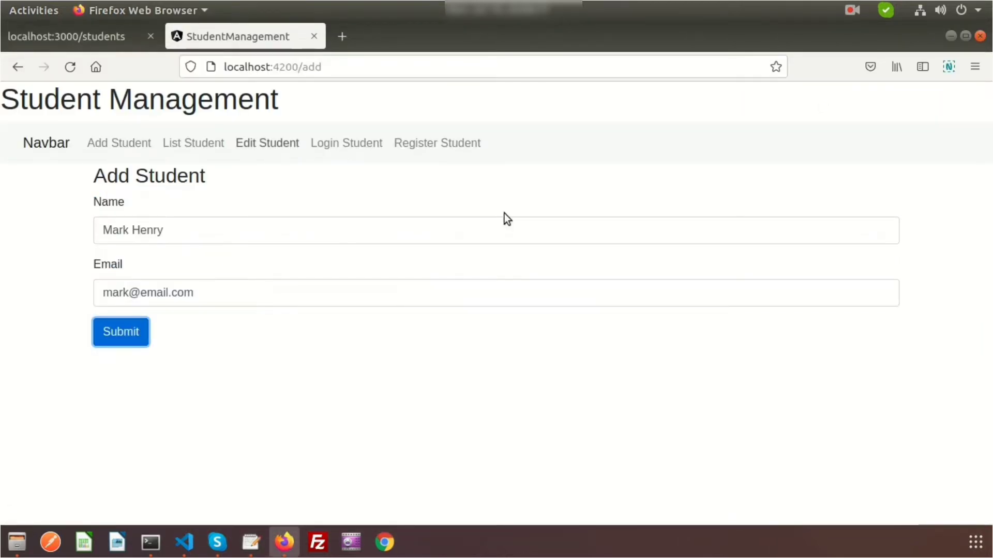
mouse_move(215, 262)
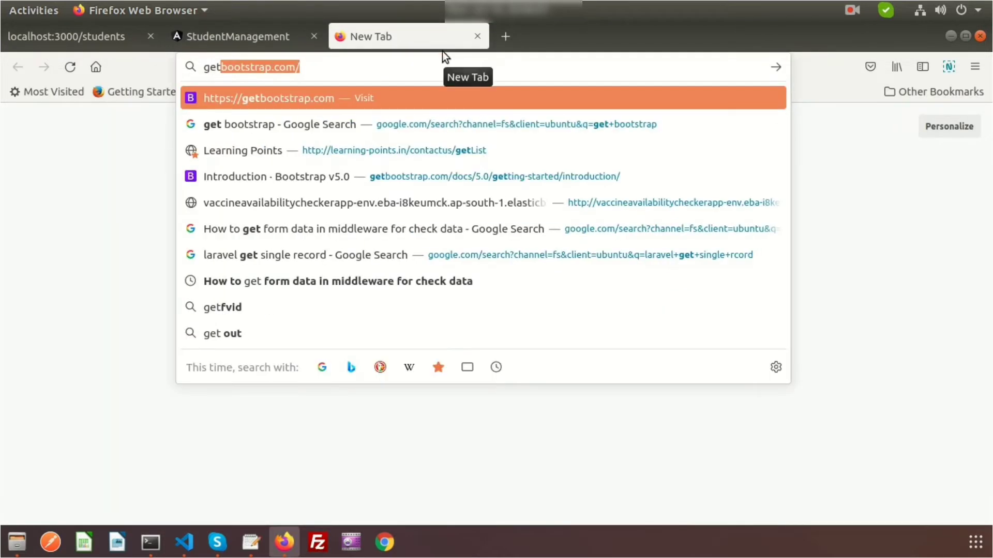
Step: Reach the Bootstrap Alerts documentation page, checking the Student Management app along the way
left_click(268, 98)
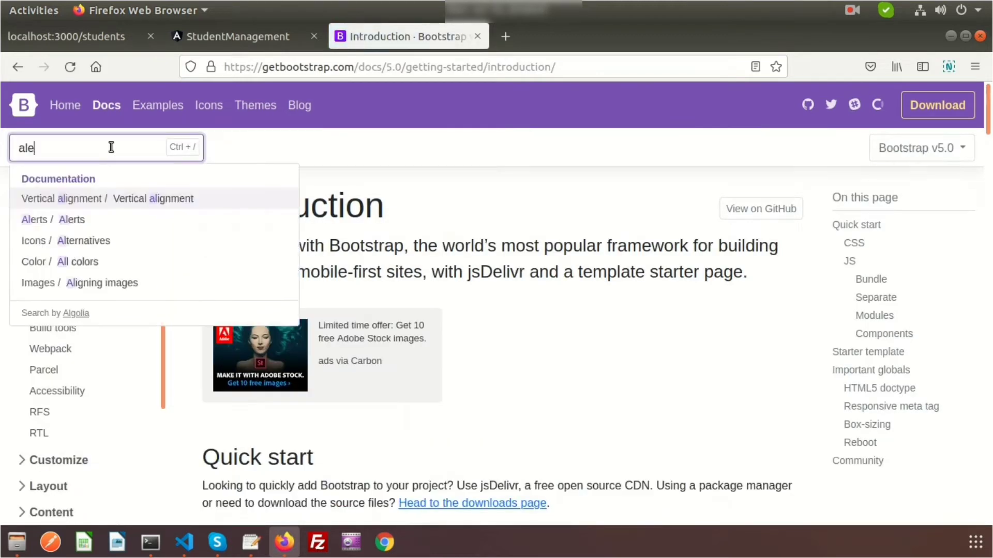
left_click(57, 219)
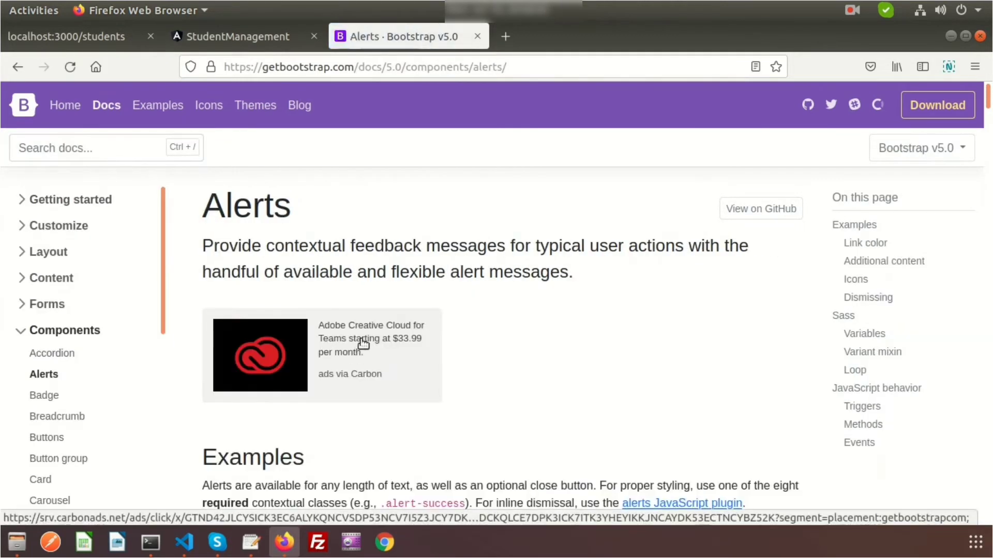
left_click(241, 36)
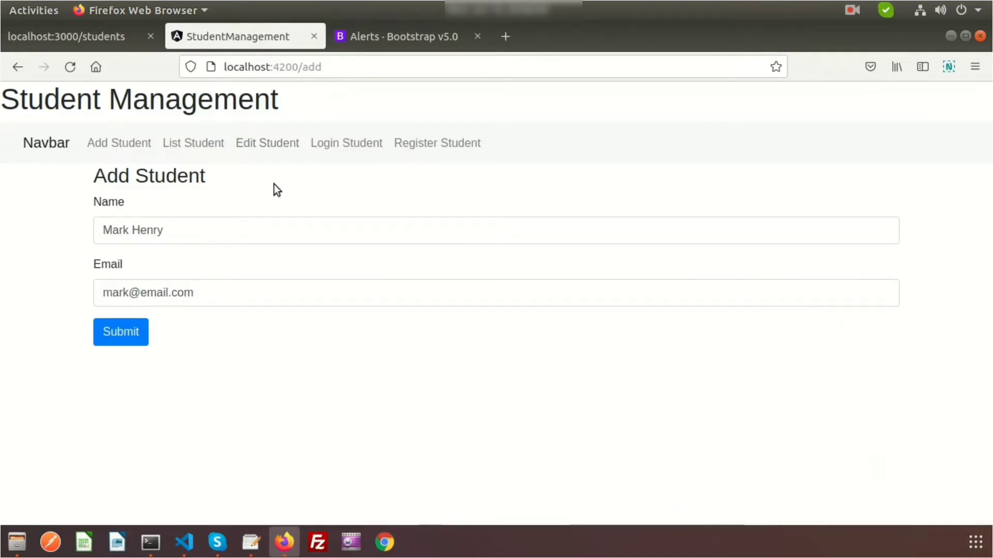
mouse_move(437, 56)
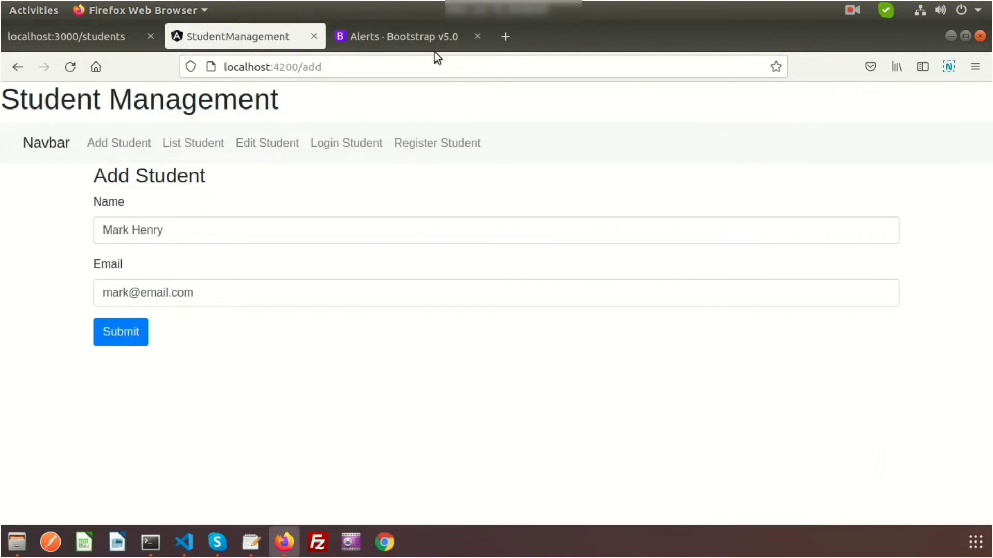
mouse_move(619, 201)
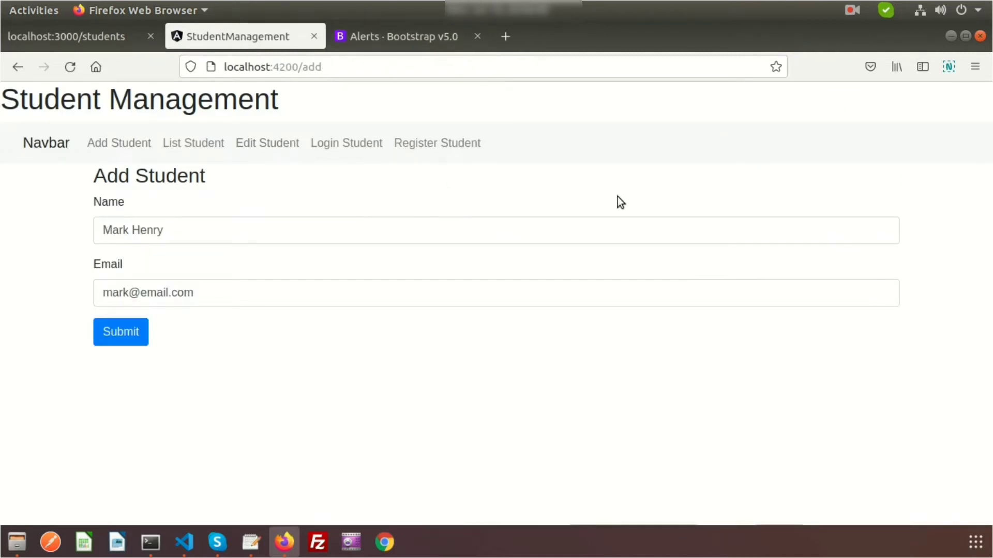
left_click(399, 36)
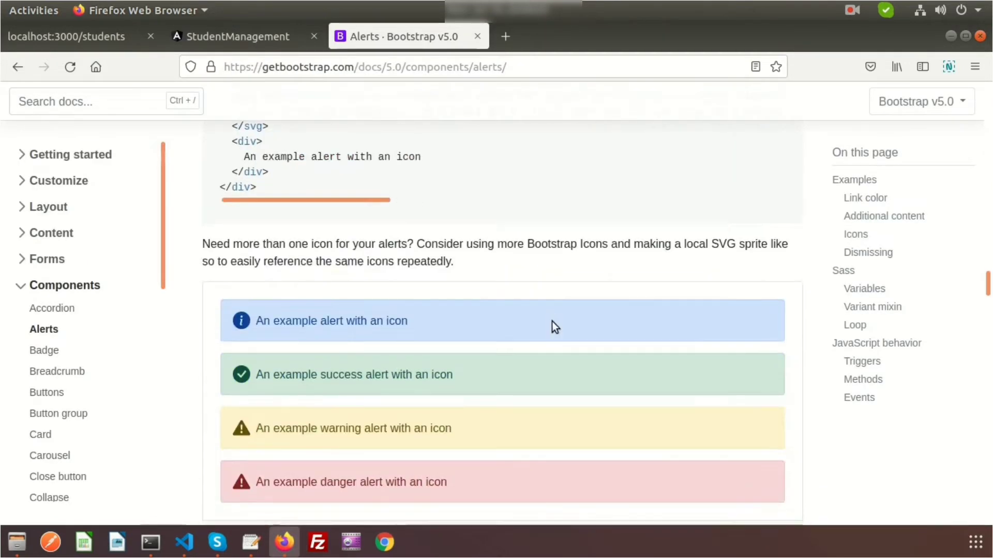
Step: Copy the dismissible warning alert example for pasting above the form in add-student.component.html
scroll("down", 3)
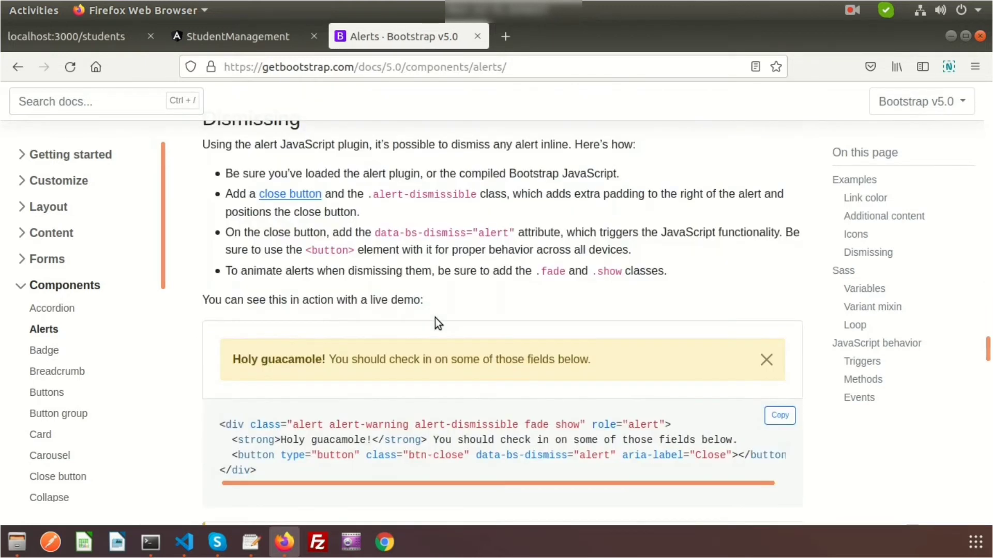
scroll("down", 3)
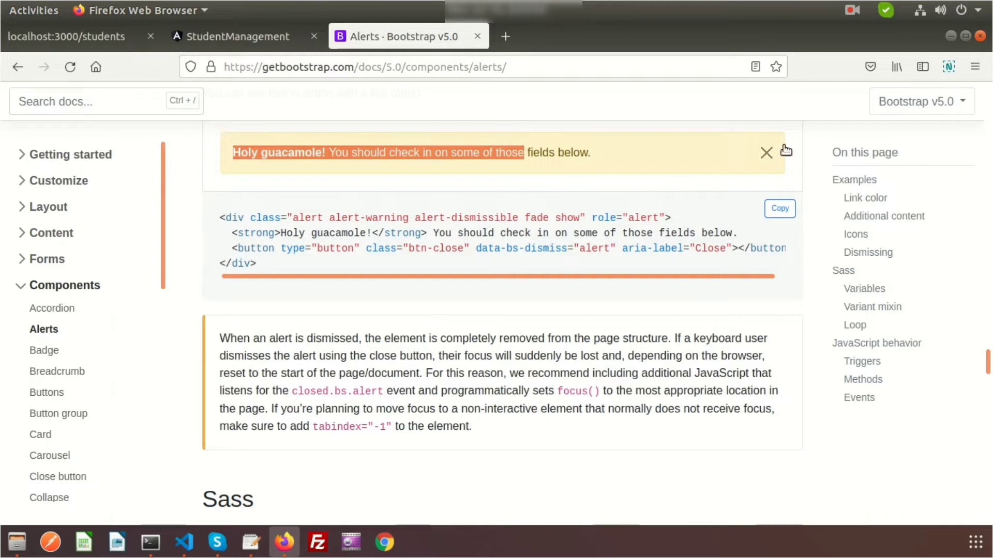
mouse_move(303, 218)
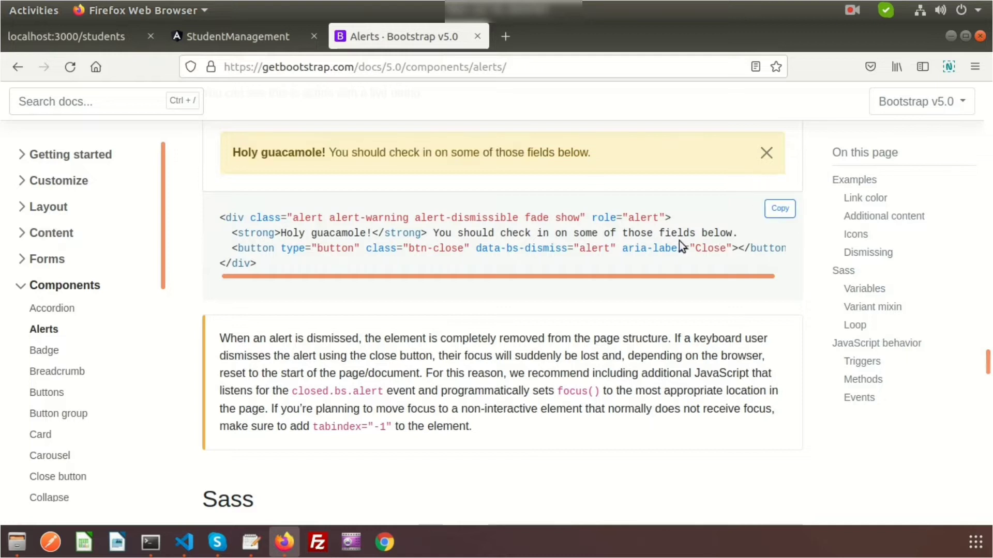
left_click(184, 543)
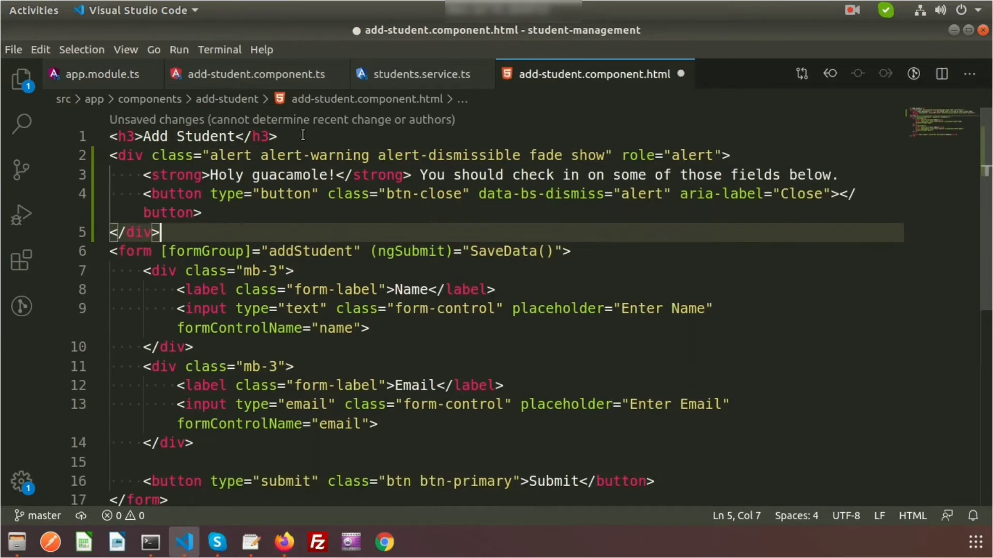
Step: Switch the pasted alert's class from alert-warning to alert-success and save the template
key("ctrl+s")
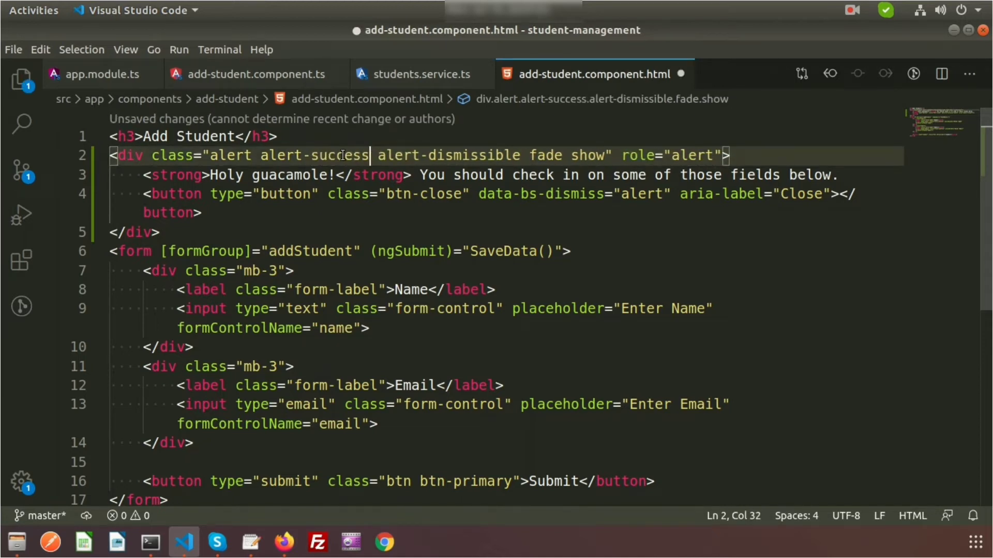
key("ctrl+s")
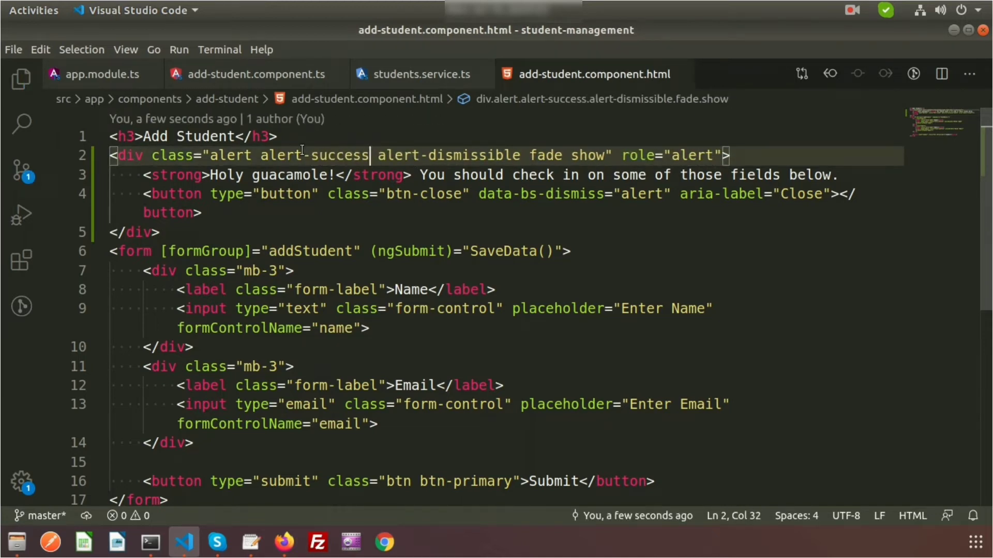
mouse_move(283, 543)
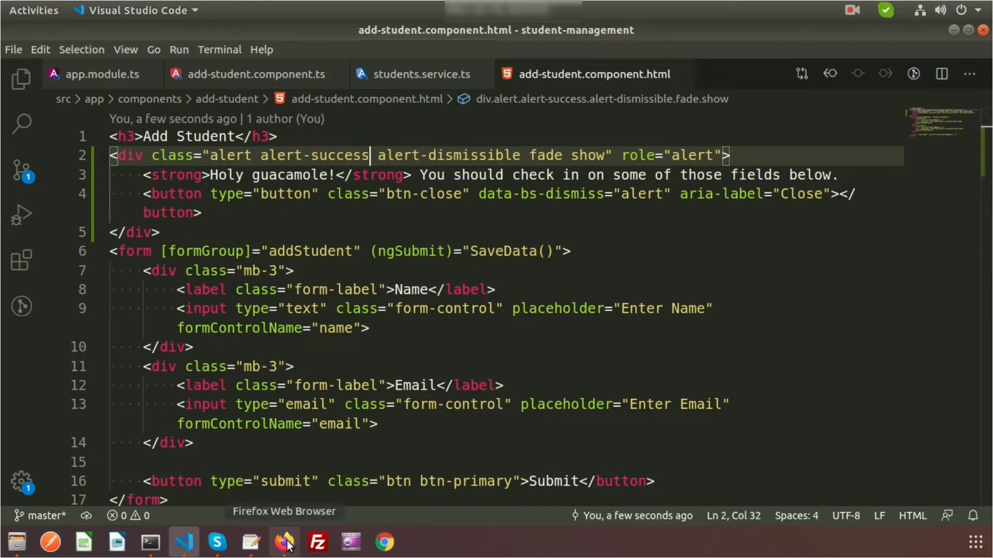
Step: View the green alert on the Add Student page and inspect its close button in developer tools
left_click(284, 543)
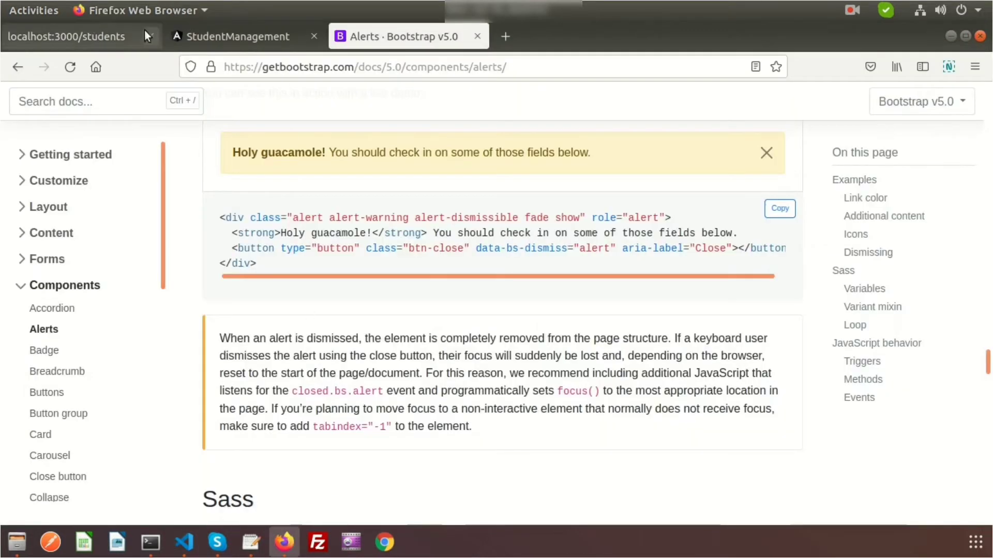
left_click(239, 36)
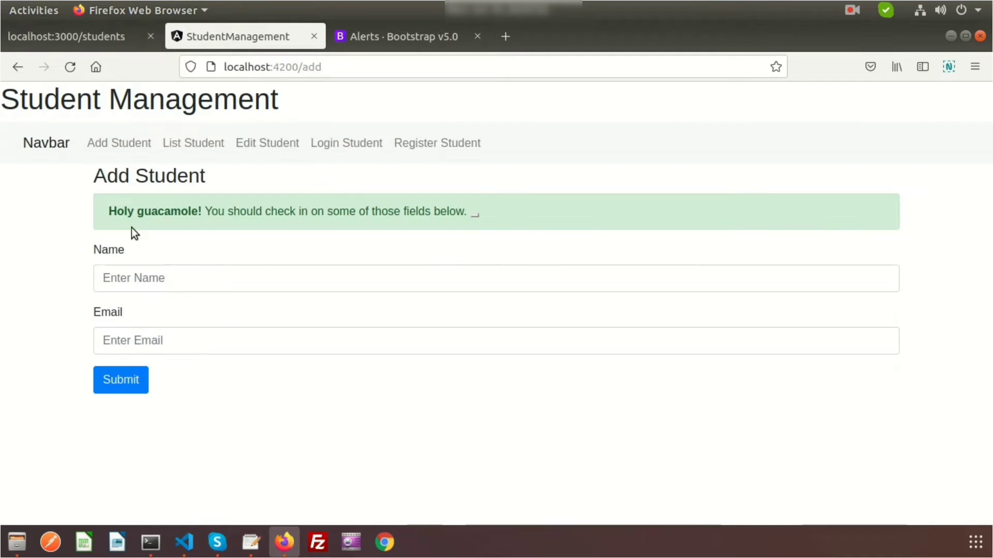
left_click_drag(114, 211, 474, 211)
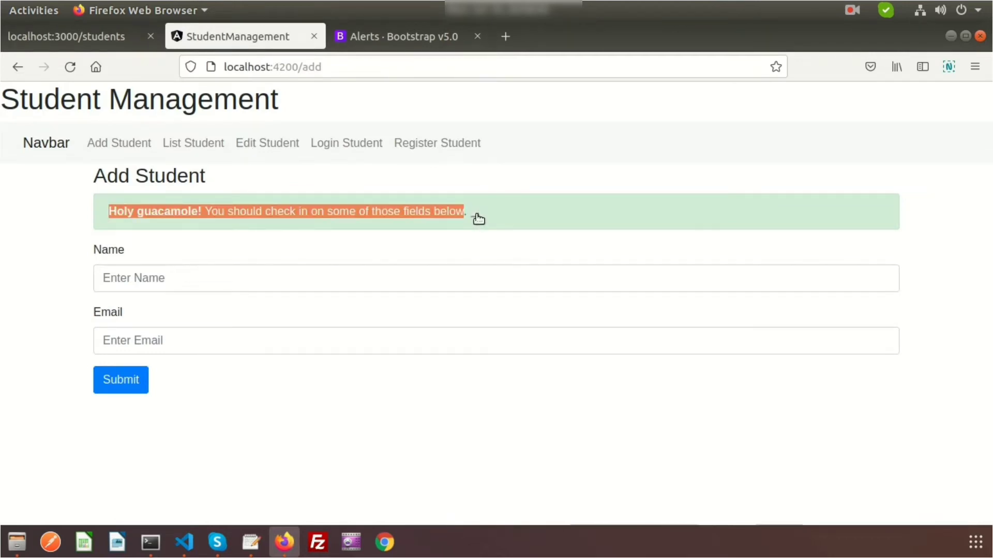
right_click(475, 211)
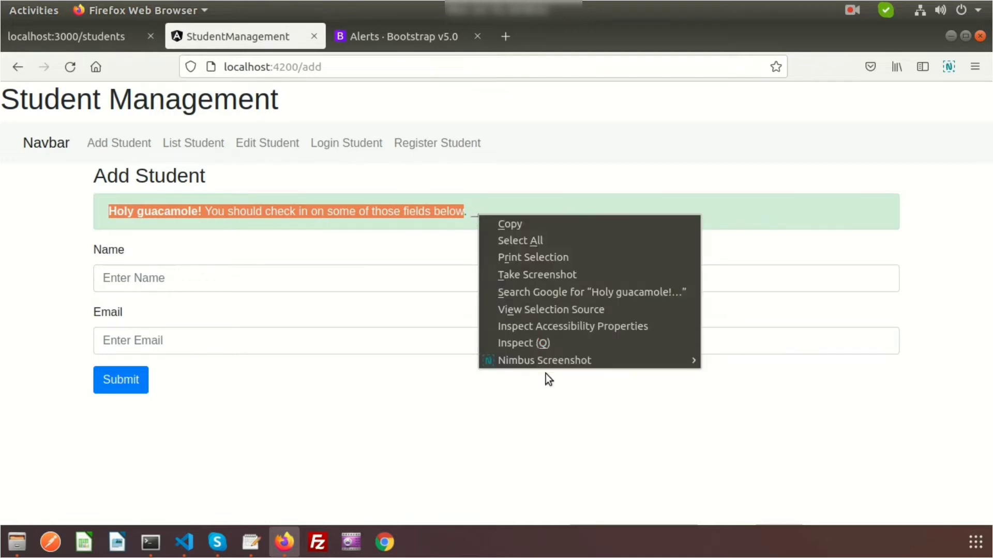
left_click(523, 342)
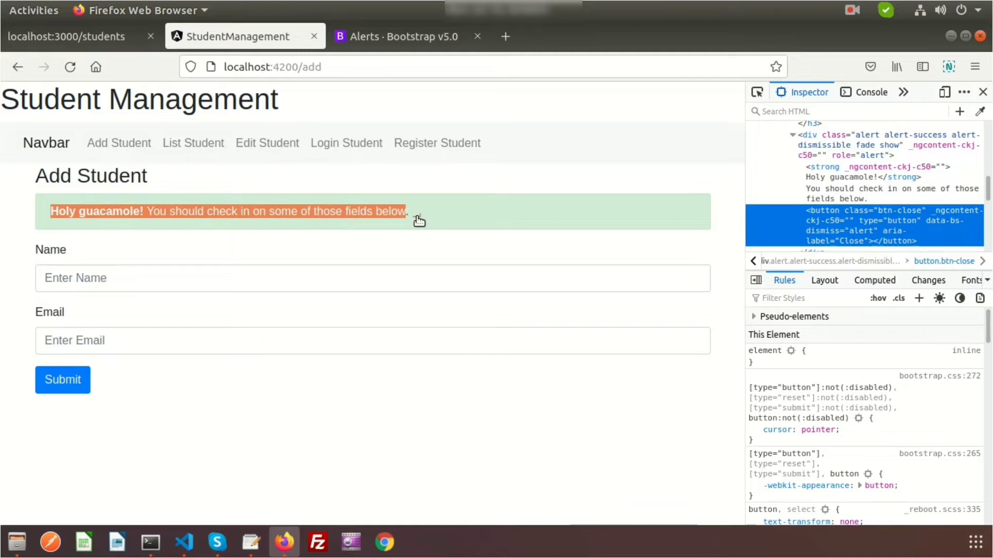
mouse_move(425, 226)
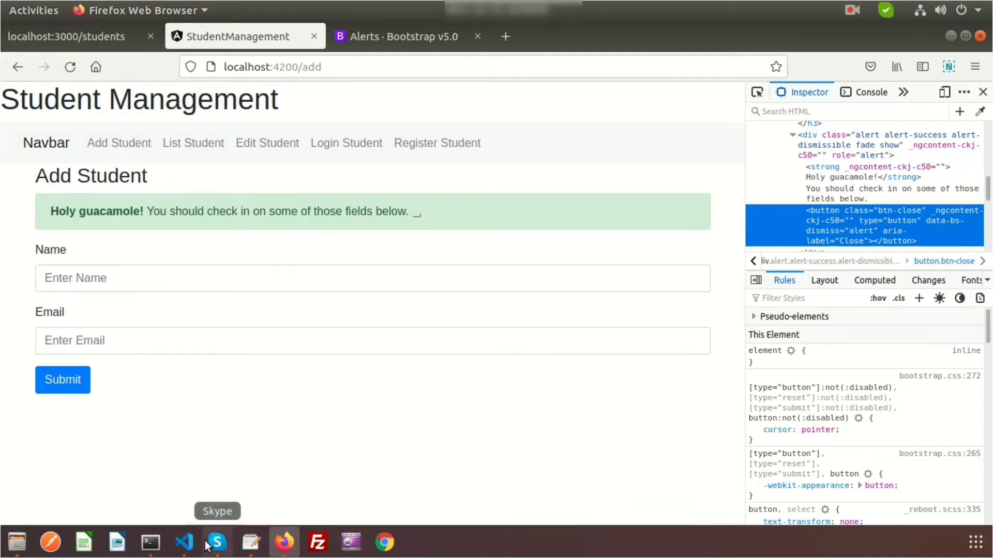
Step: Remove class="btn-close" from the alert button and label it X, then check in Firefox
left_click(185, 543)
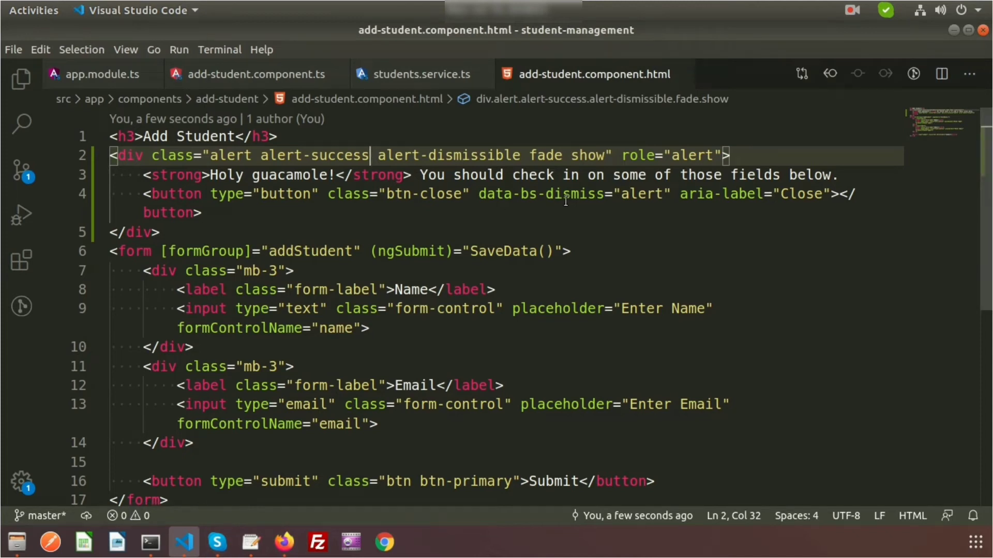
left_click(841, 193)
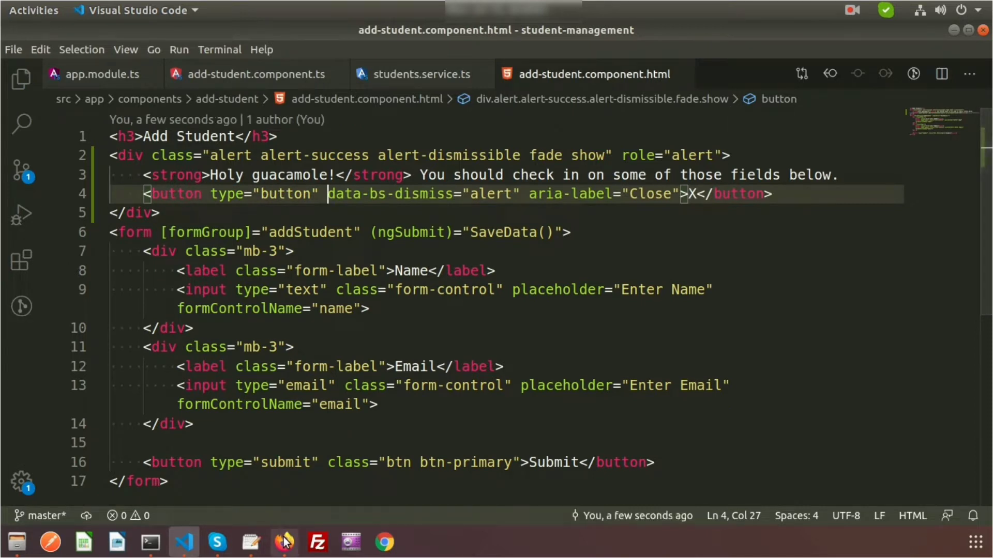
left_click(284, 542)
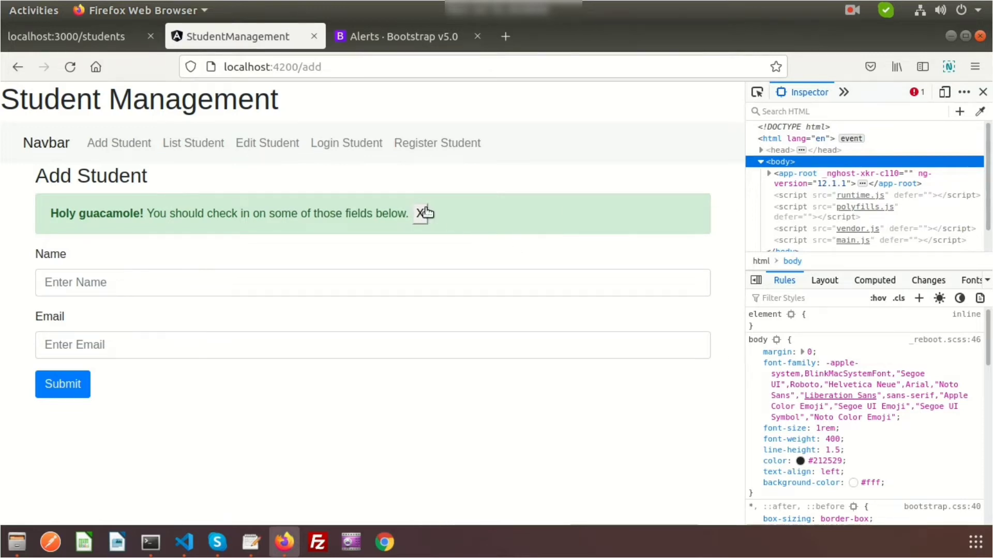
mouse_move(360, 213)
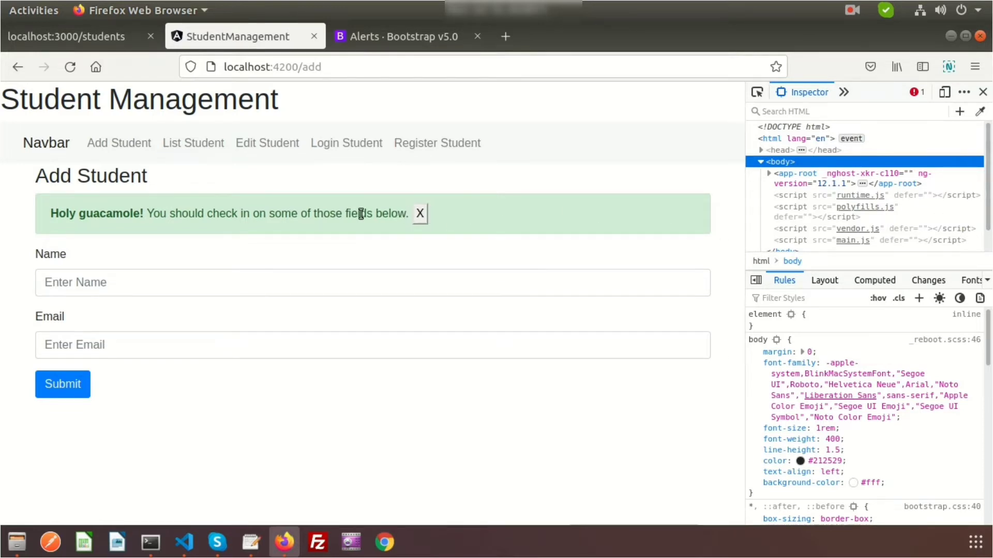
Step: Reload the Add Student page to verify the alert's X close button, then return to the editor
left_click(70, 66)
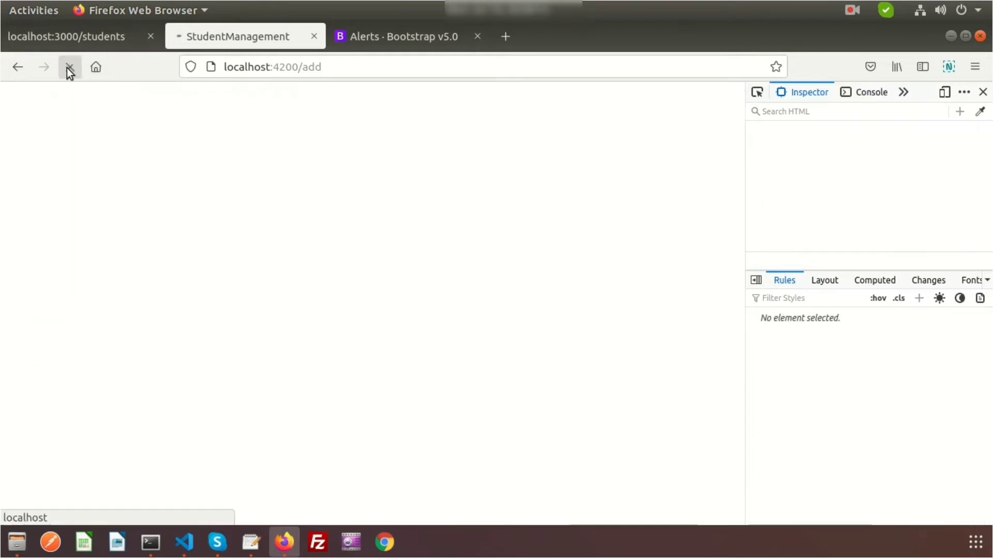
left_click(69, 68)
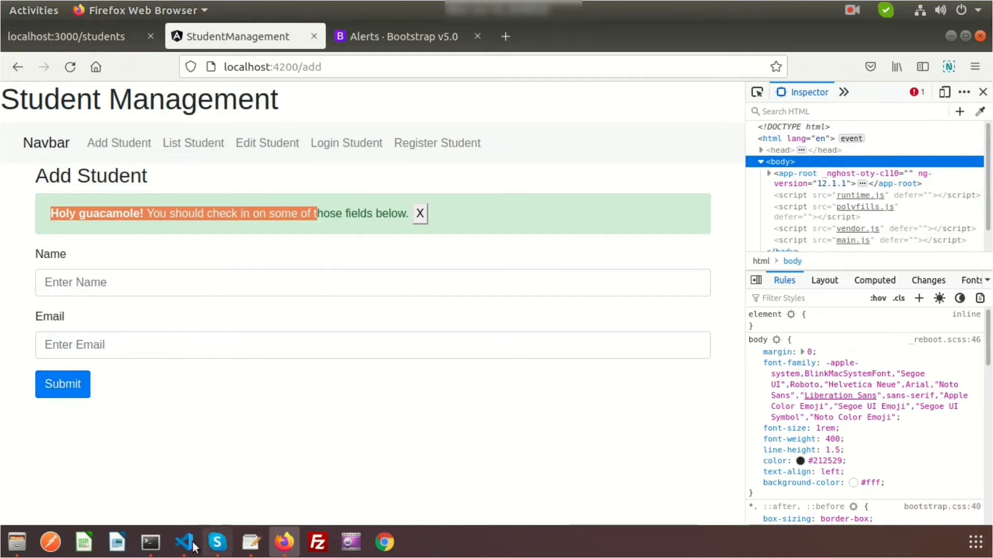
left_click(184, 543)
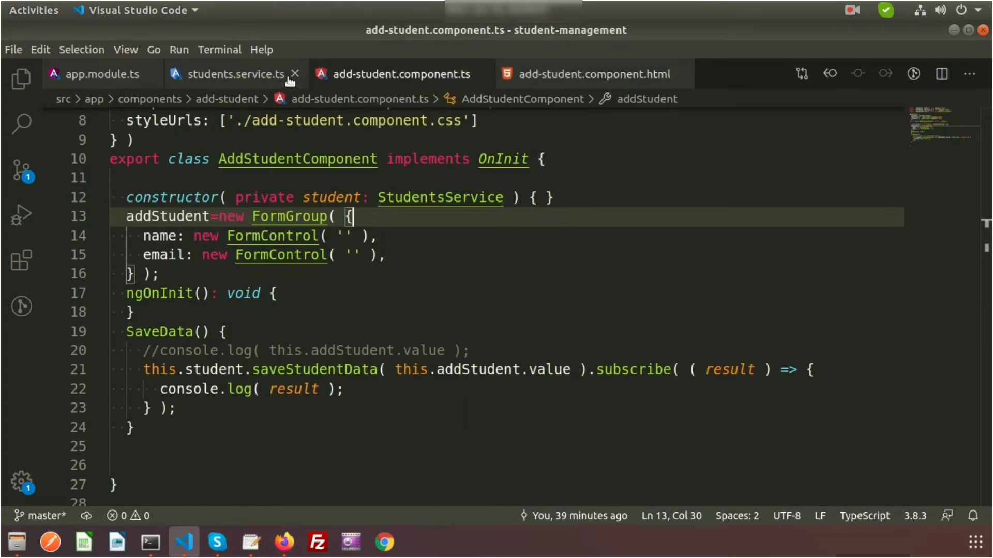
Step: Close students.service.ts and app.module.ts, leaving only the add-student component files open
left_click(295, 75)
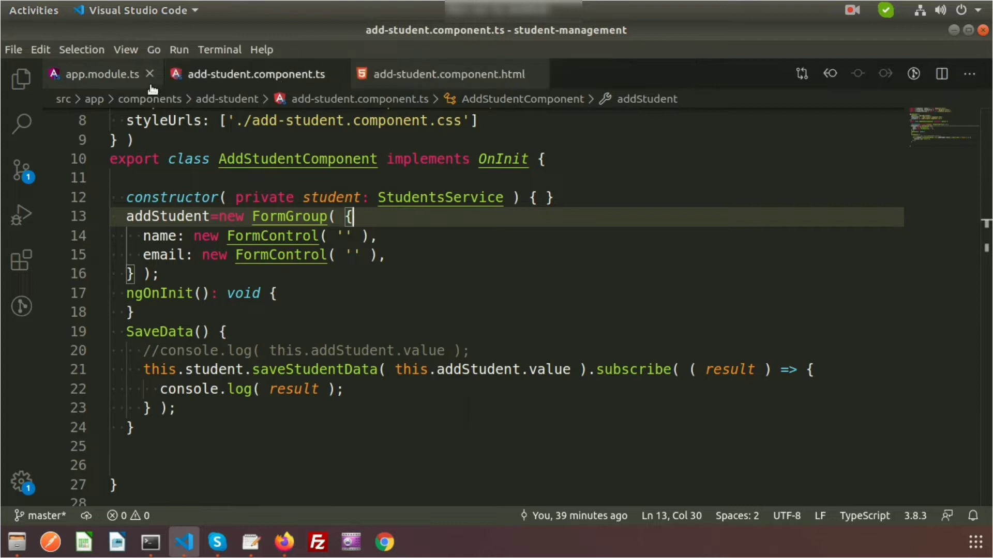
left_click(150, 75)
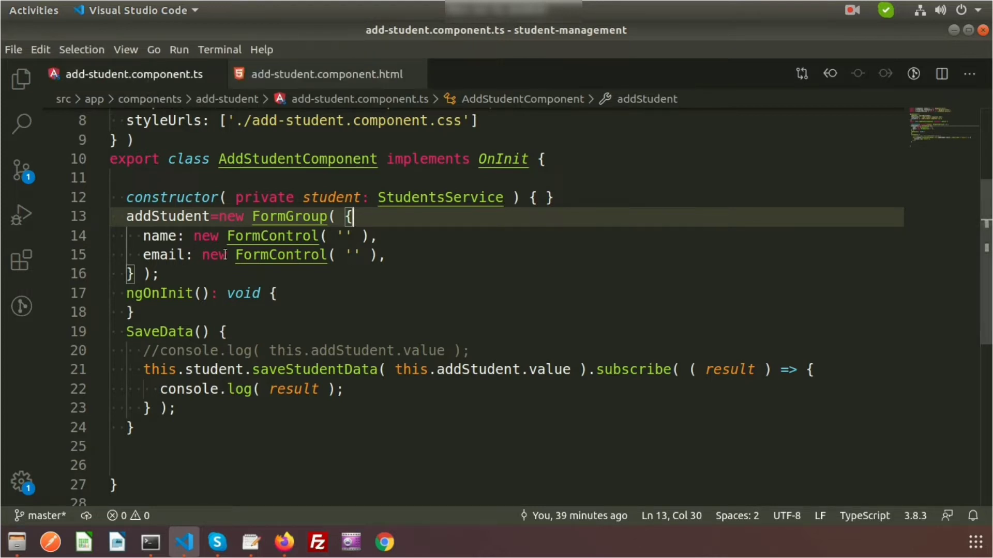
mouse_move(247, 337)
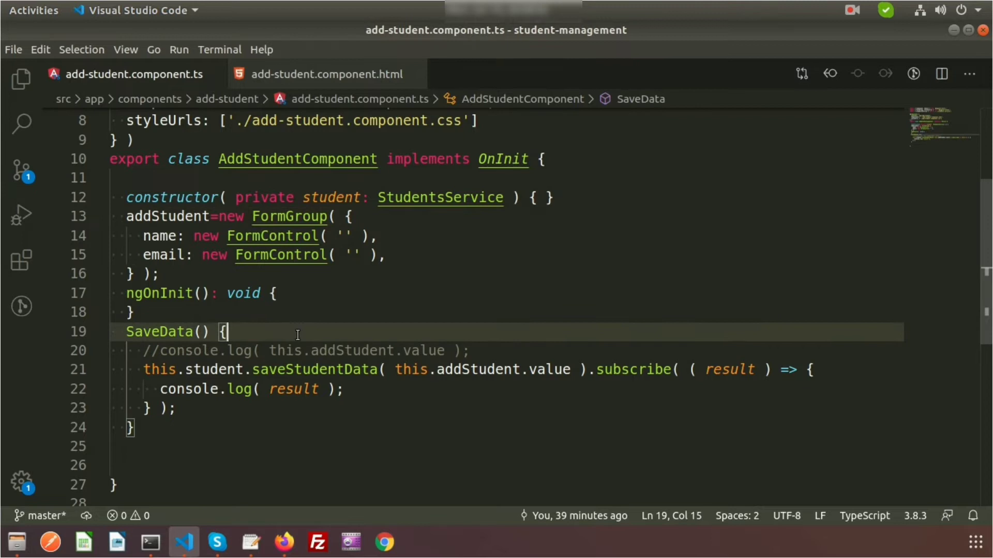
left_click(326, 75)
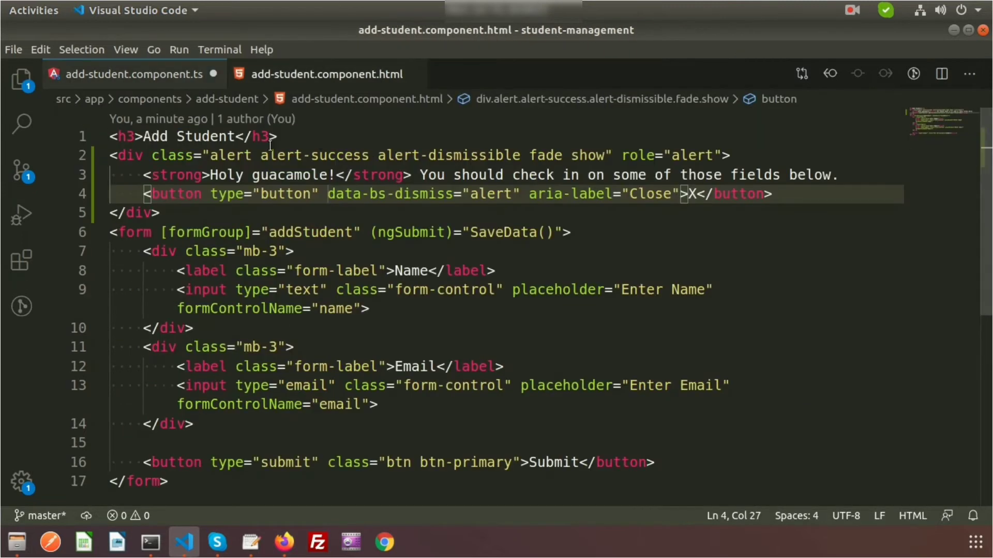
left_click(133, 74)
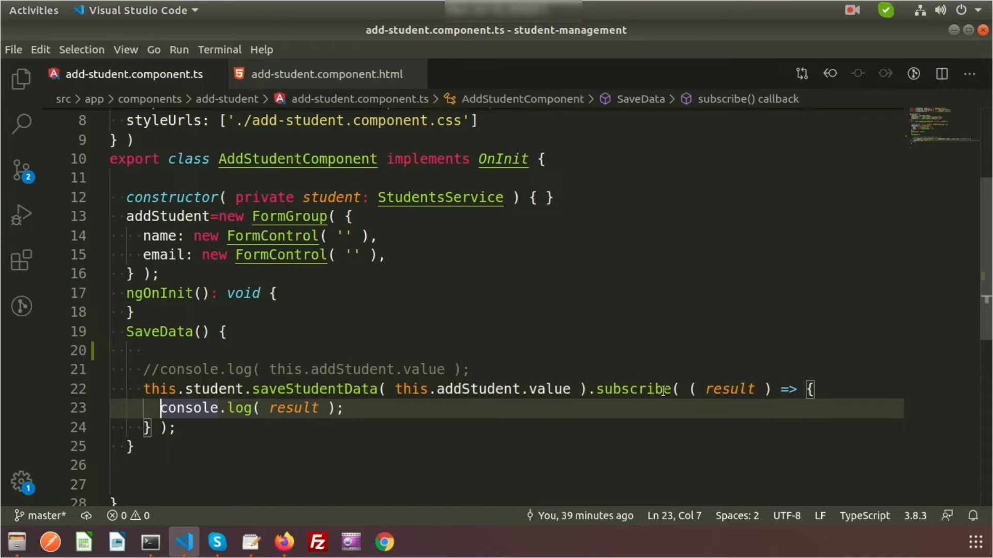
mouse_move(633, 388)
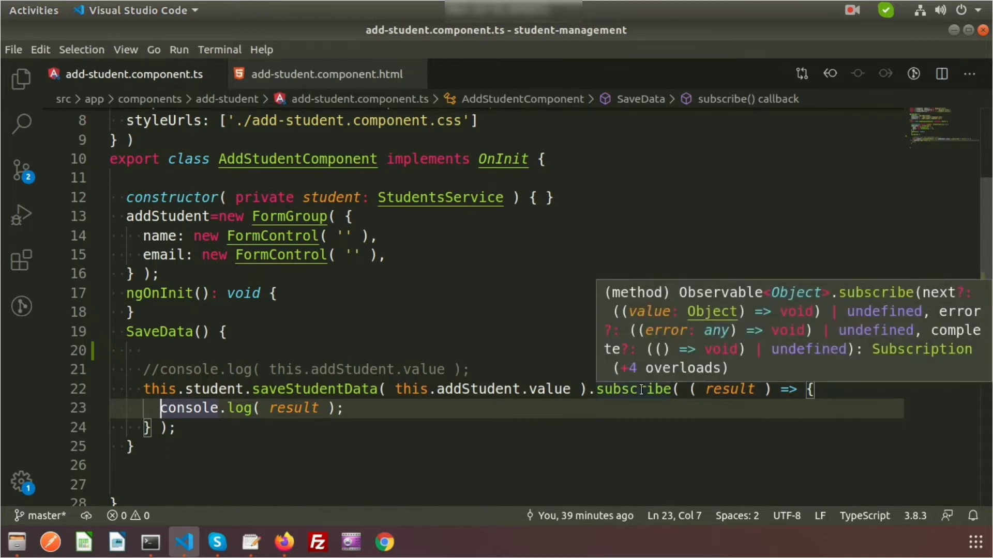
Step: Declare 'message: boolean=false;' below the FormGroup and move to the subscribe callback
type("//")
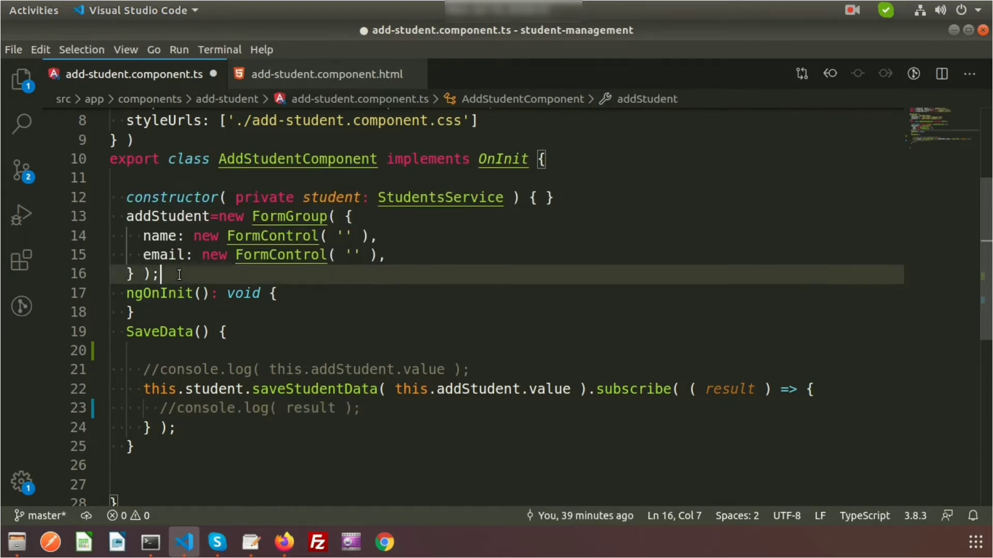
type("me")
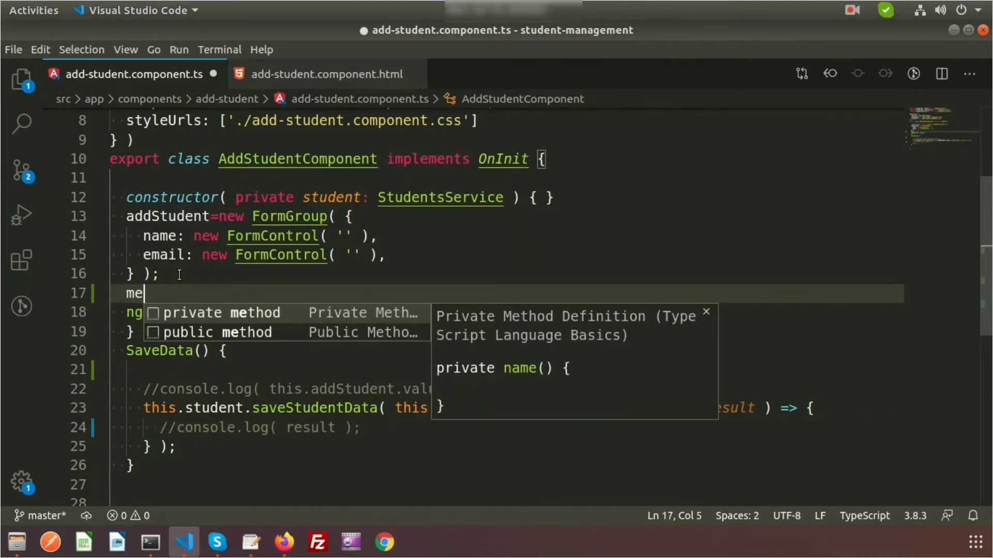
type("ssage")
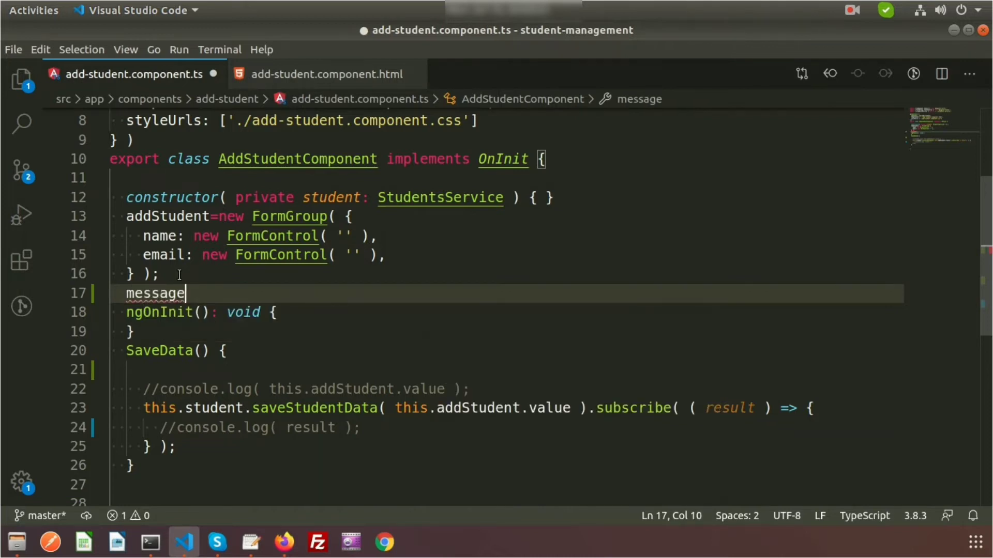
type(";")
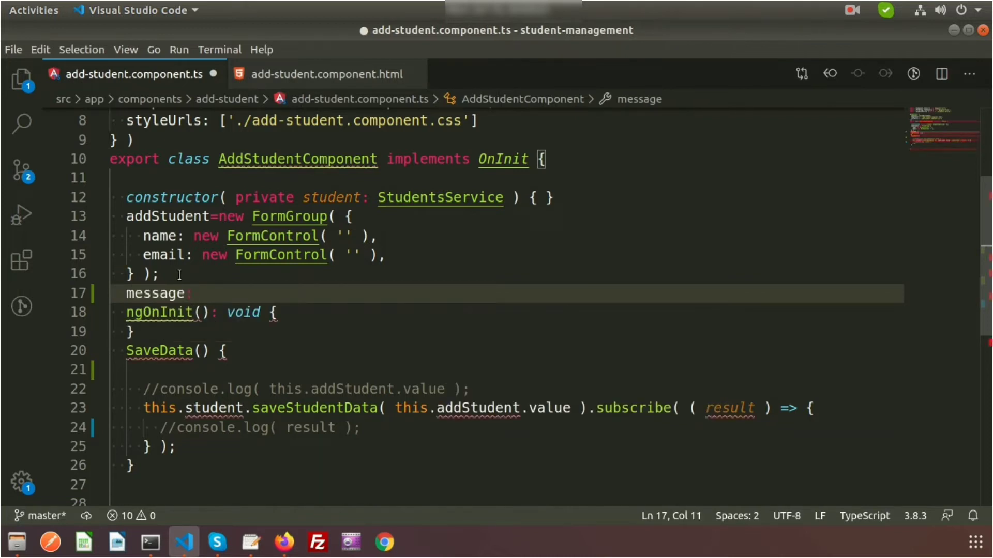
type("bl")
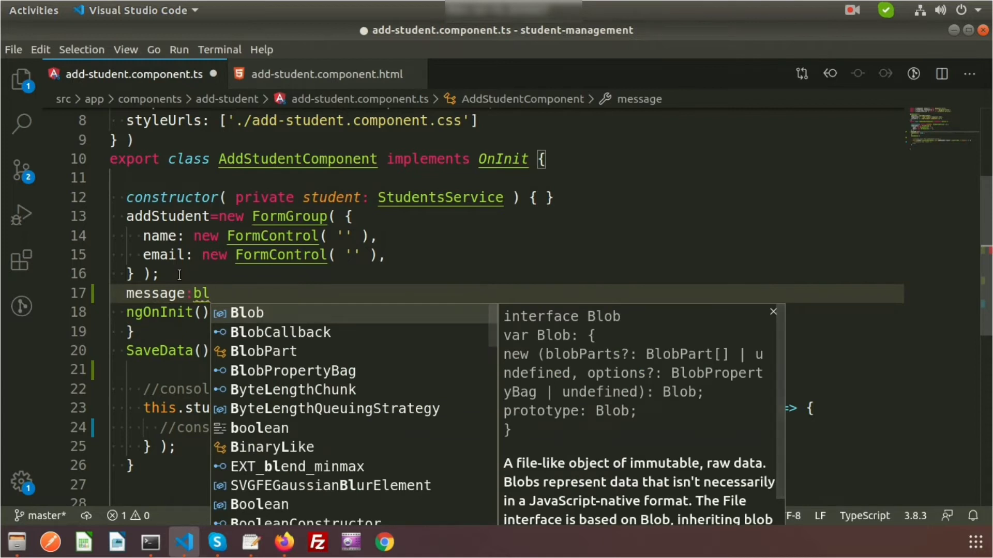
type("oolean =")
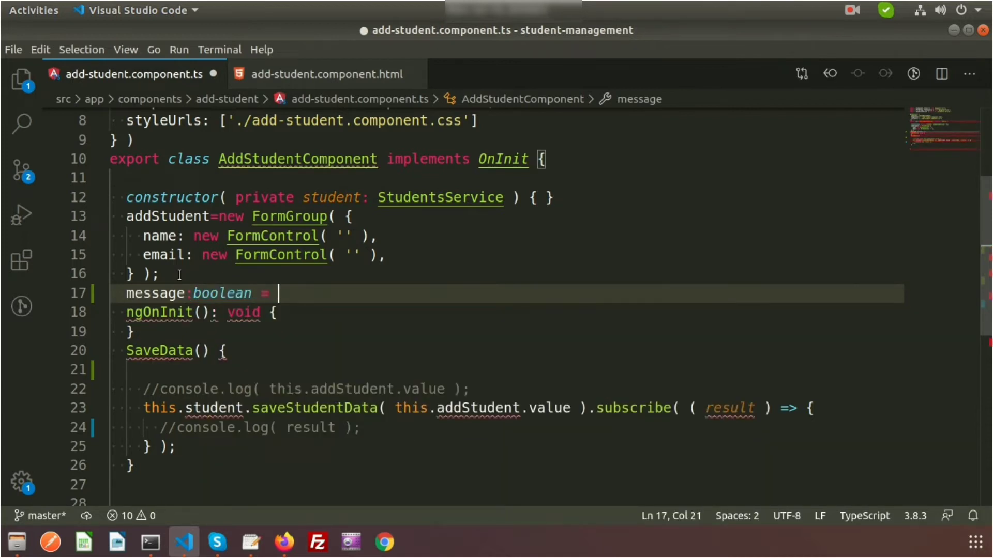
type("false;")
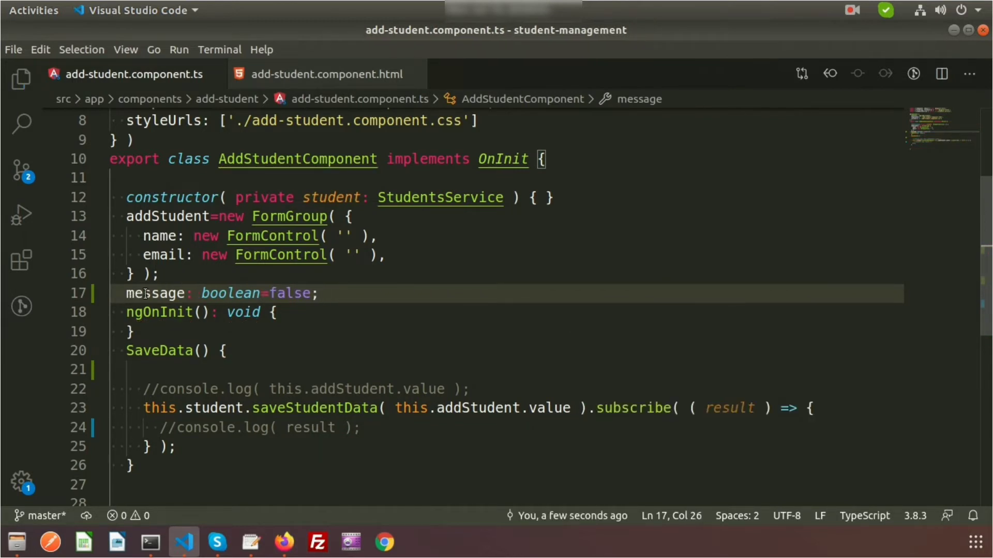
double_click(155, 292)
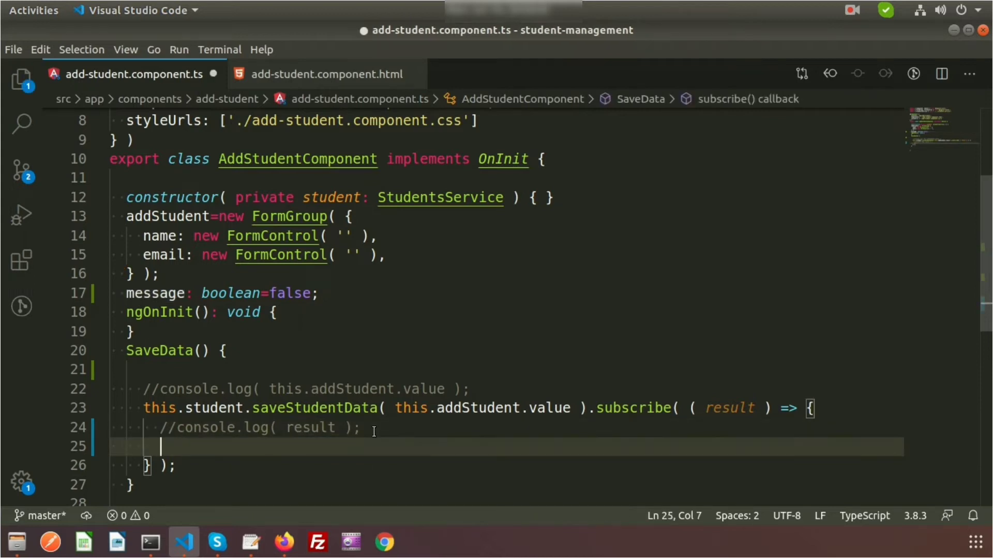
Step: Write 'this.message=true;' in the subscribe callback, correcting the mistyped false value
type("this")
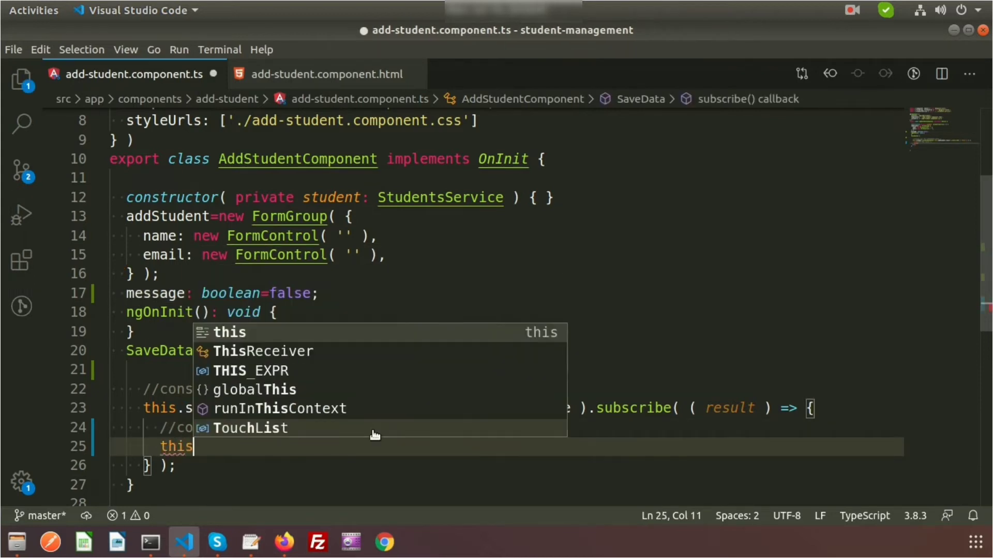
type(".")
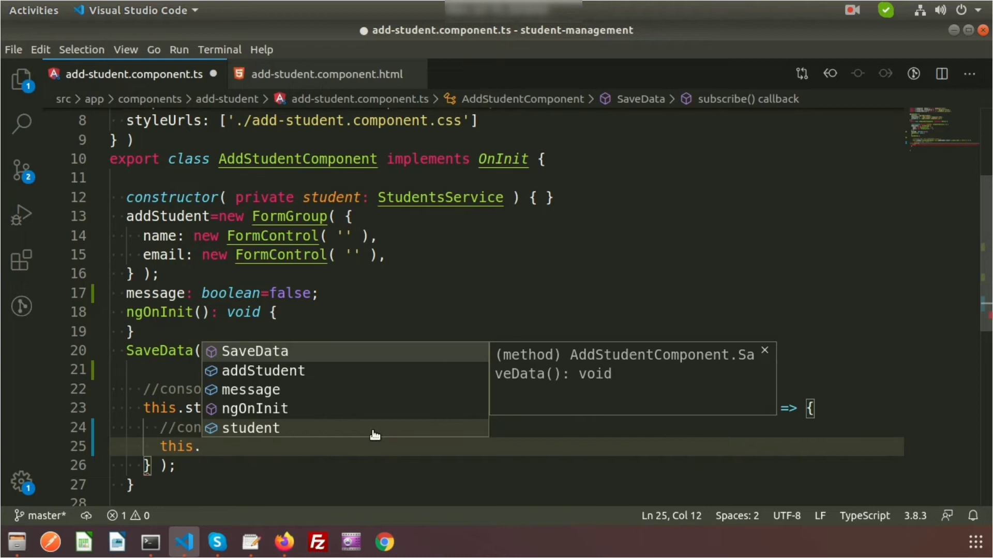
type("message")
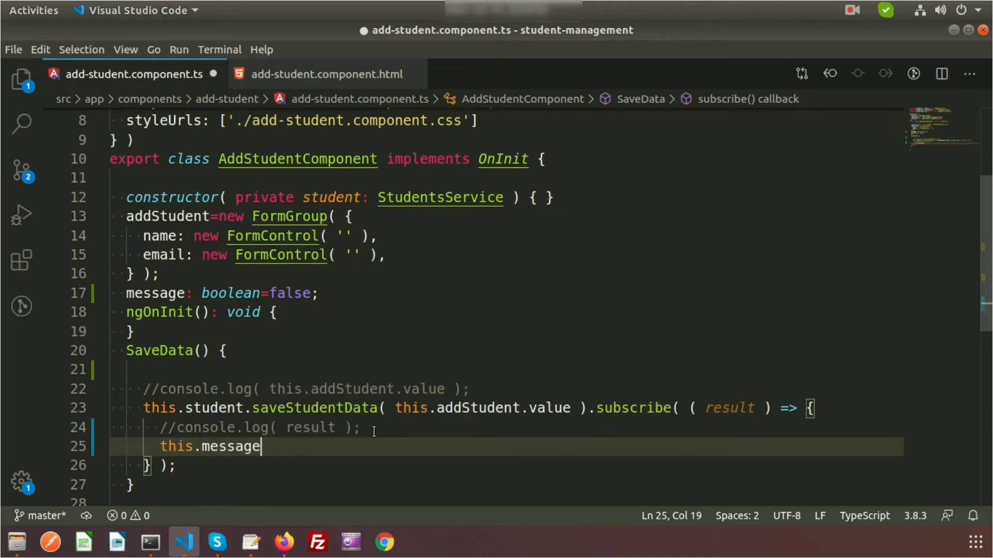
type("= flas")
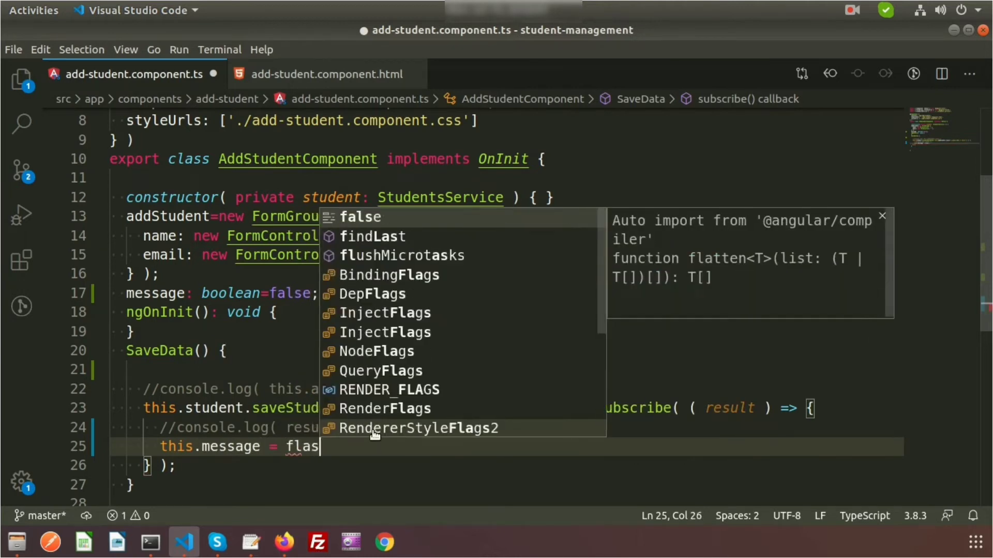
key("BackSpace")
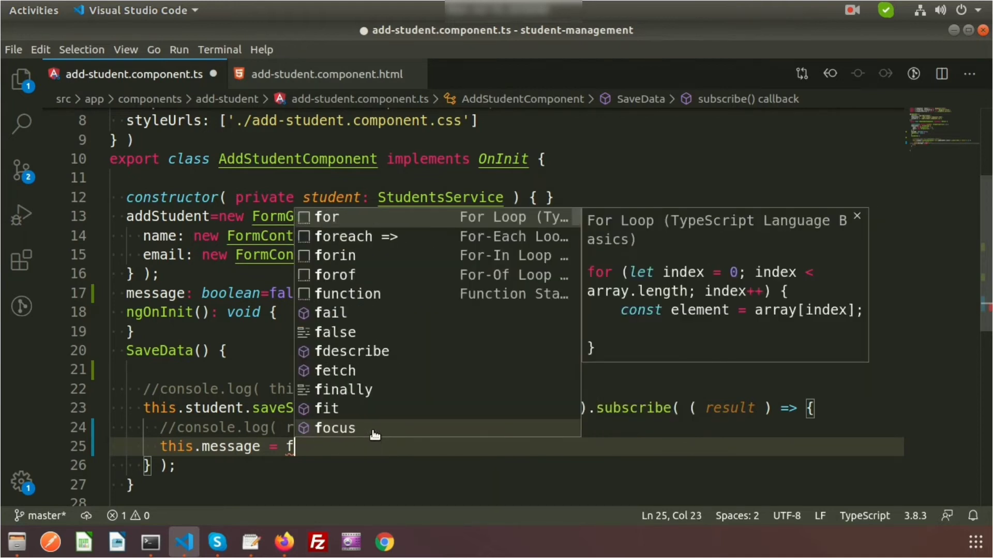
type("alse;")
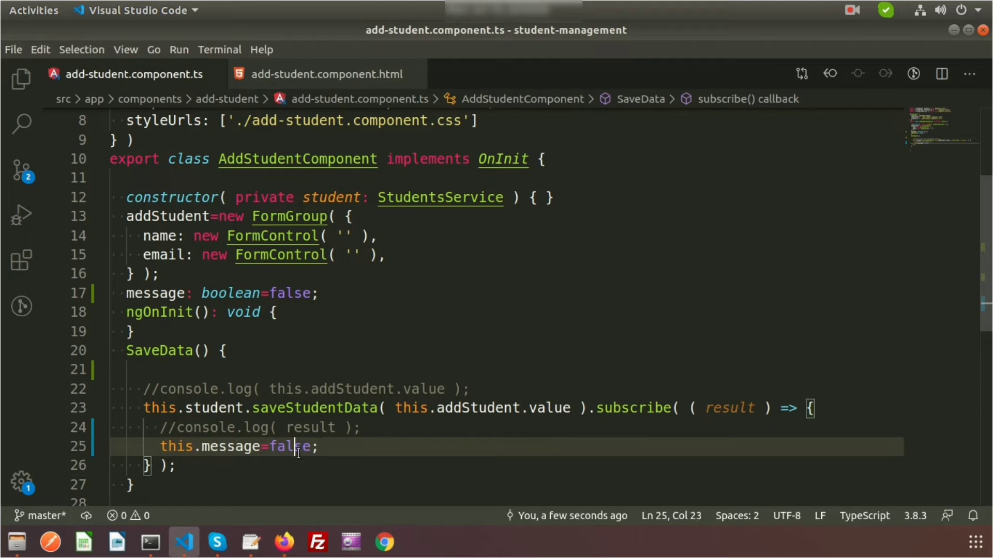
type("true")
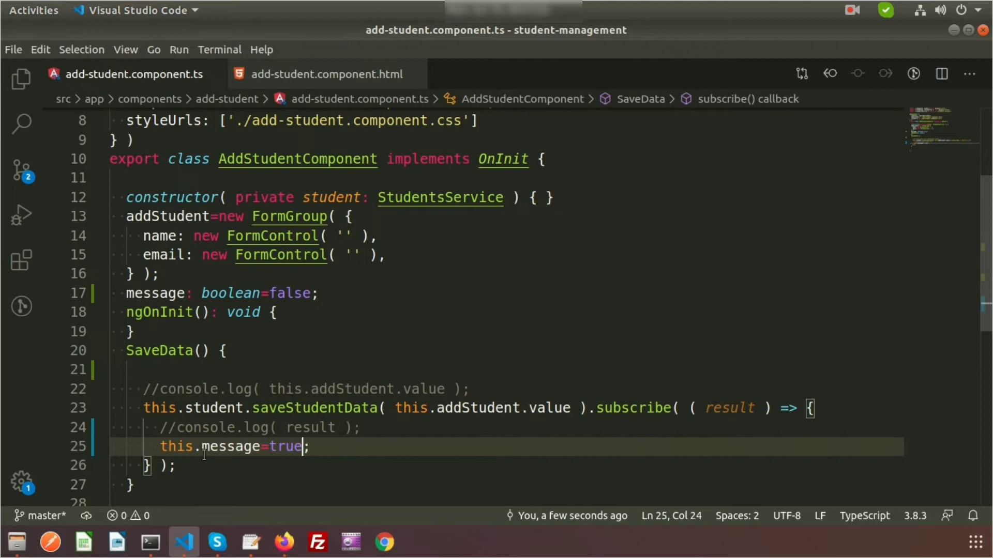
double_click(228, 447)
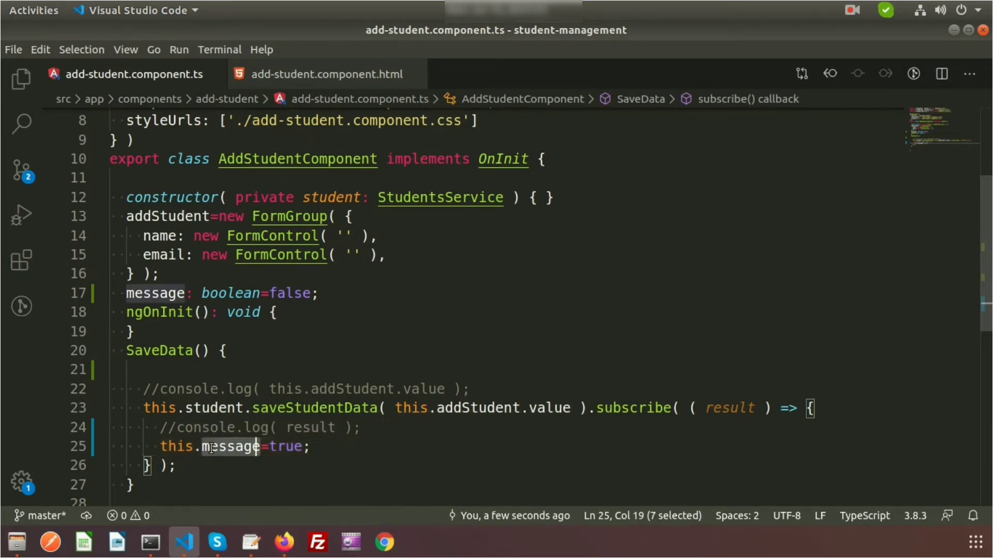
left_click(326, 74)
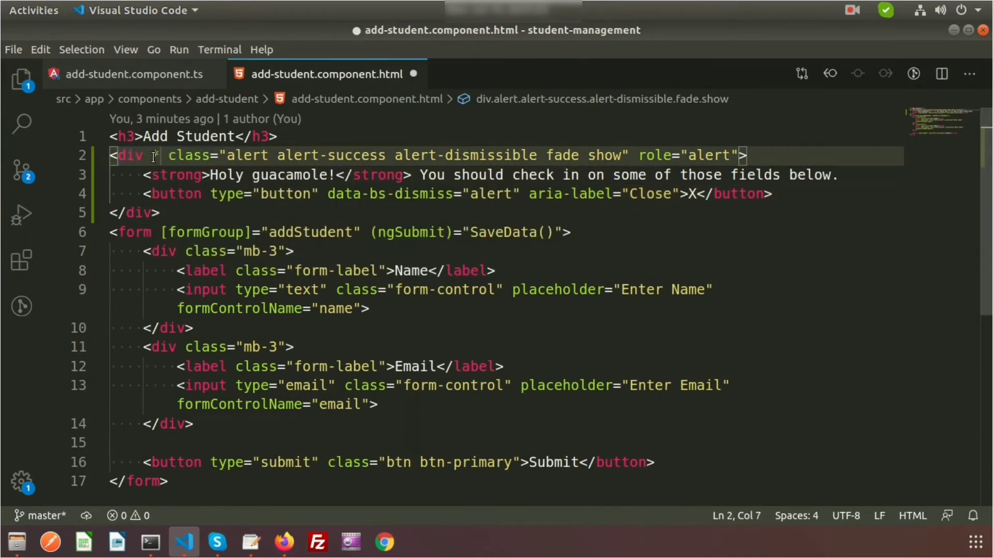
Step: Add *ngIf="message" to the alert div in add-student.component.html and save
type("*ngIf")
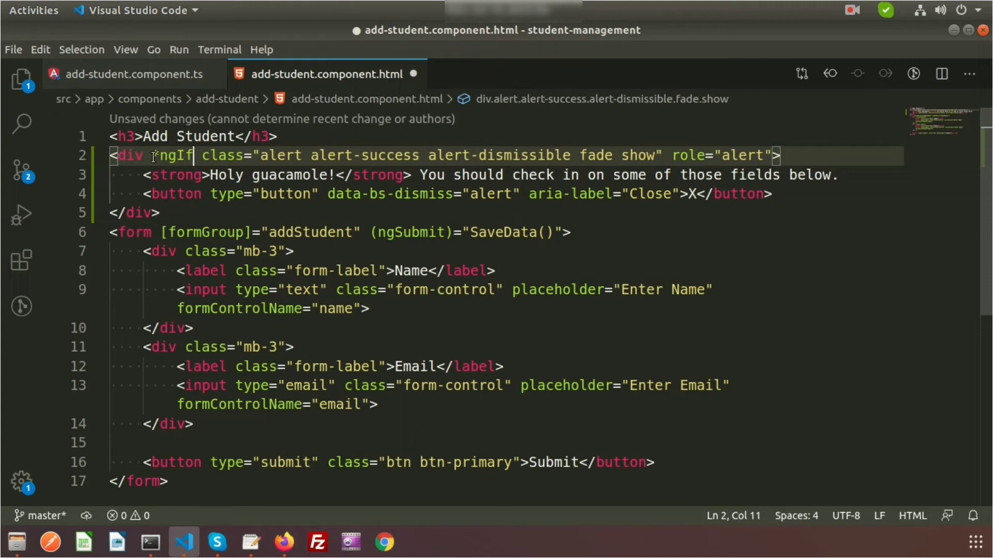
type("=\"message")
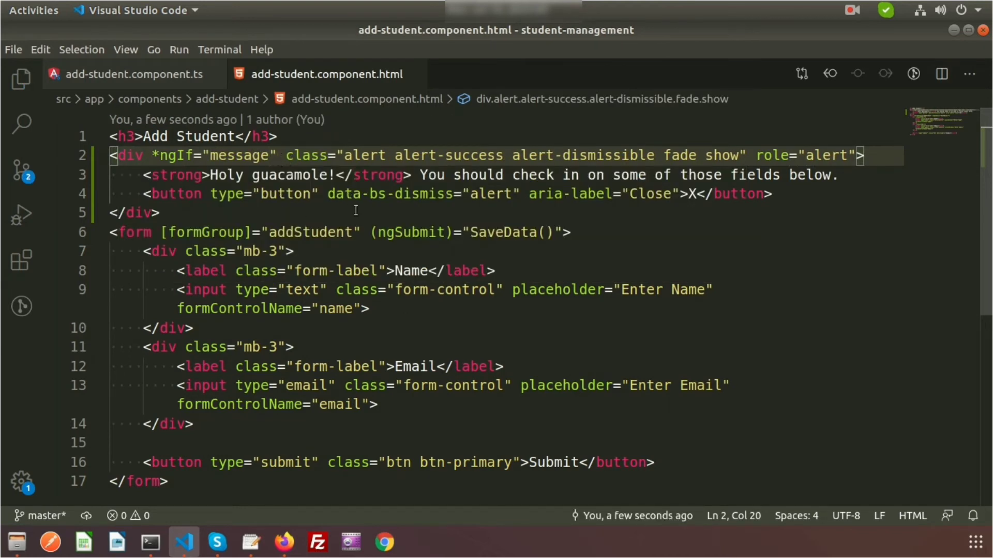
mouse_move(284, 543)
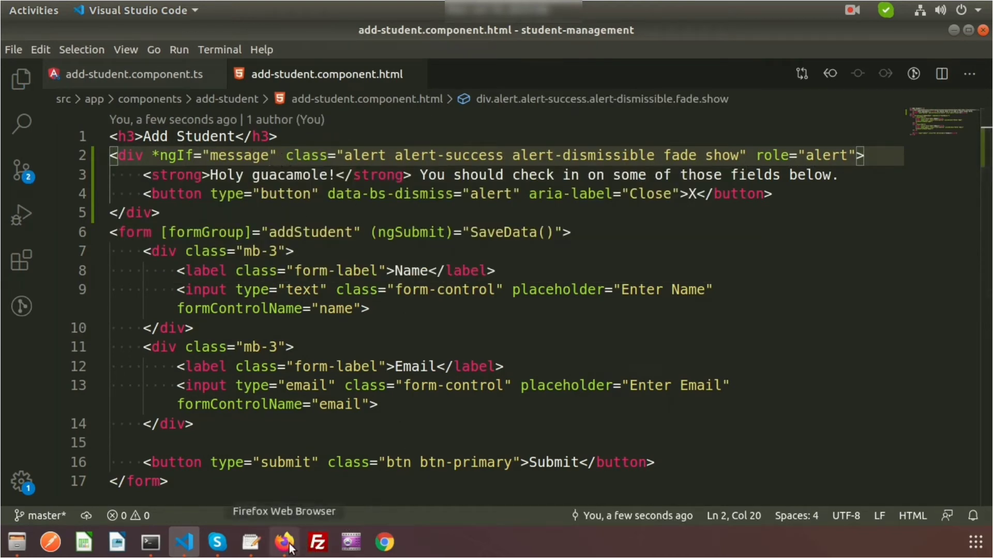
left_click(284, 543)
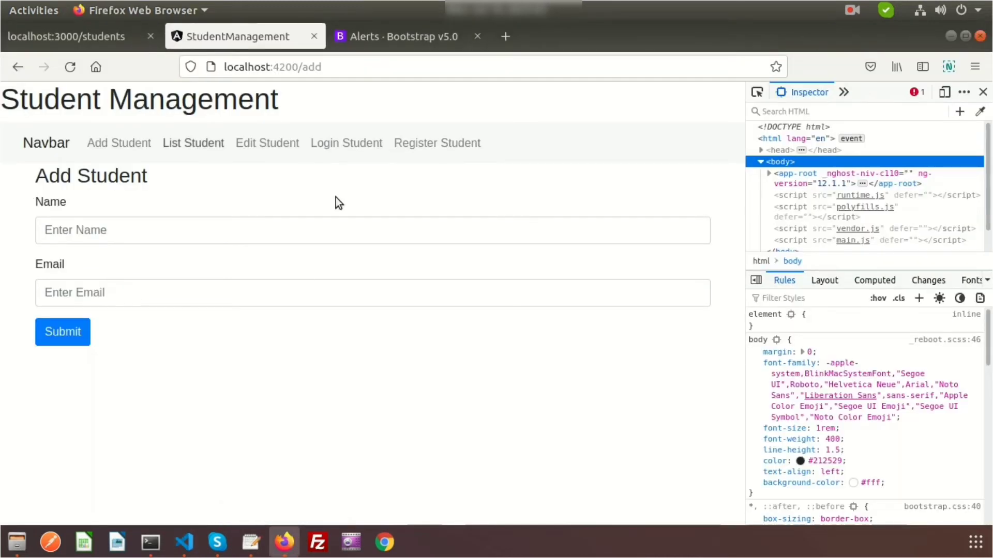
mouse_move(342, 211)
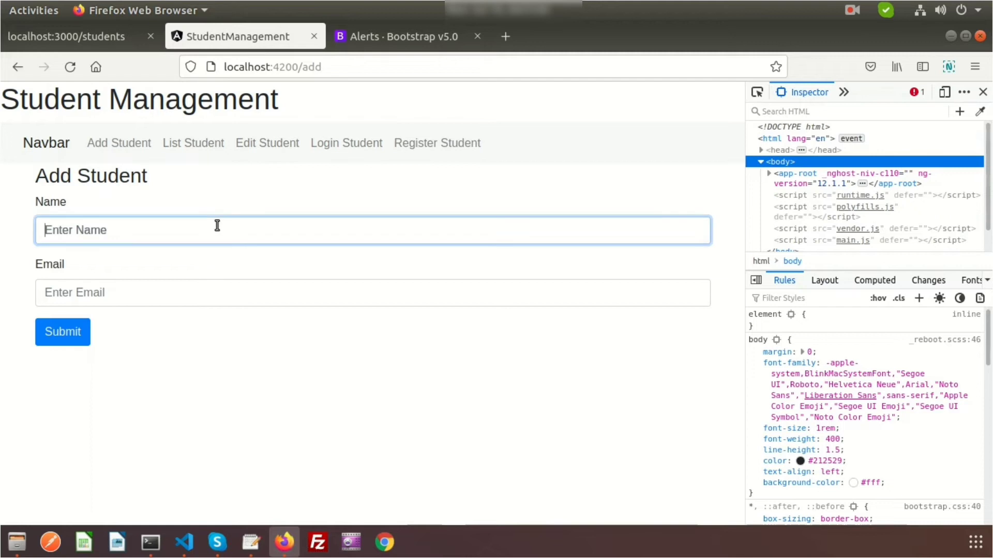
type("John Cen")
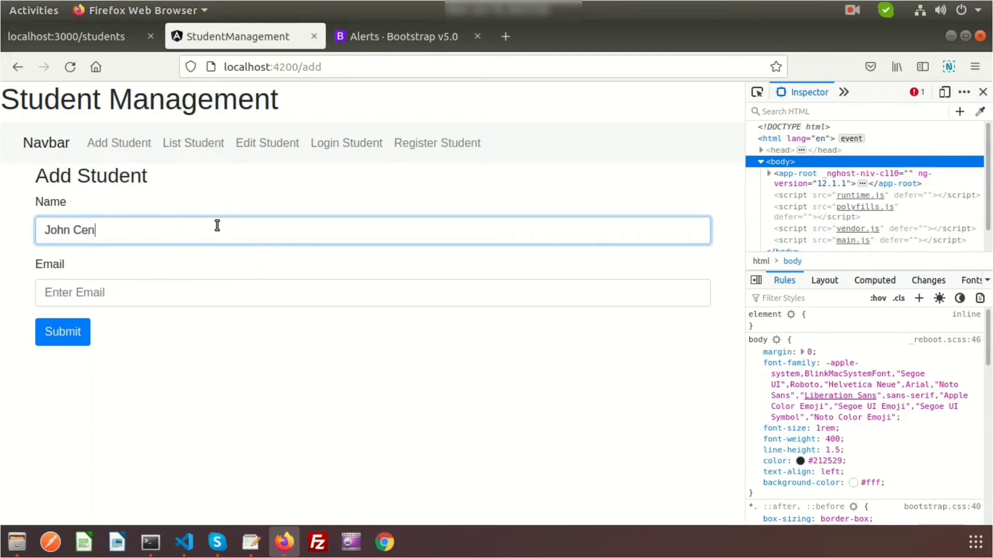
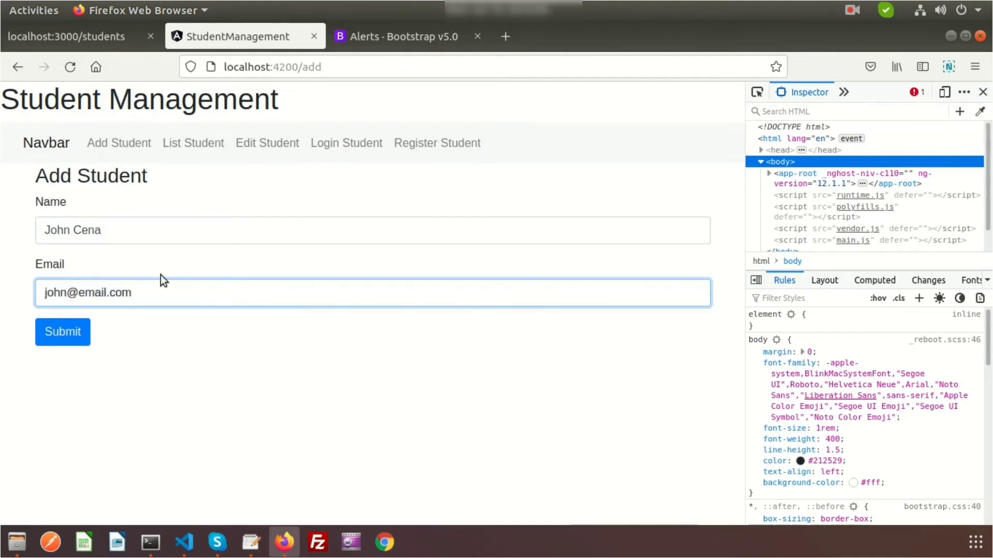
left_click(62, 332)
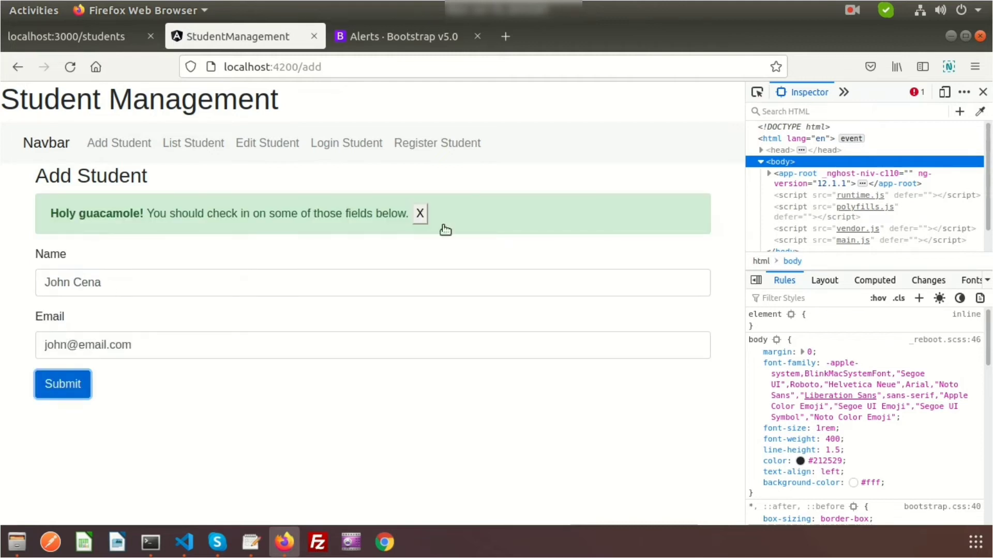
mouse_move(420, 213)
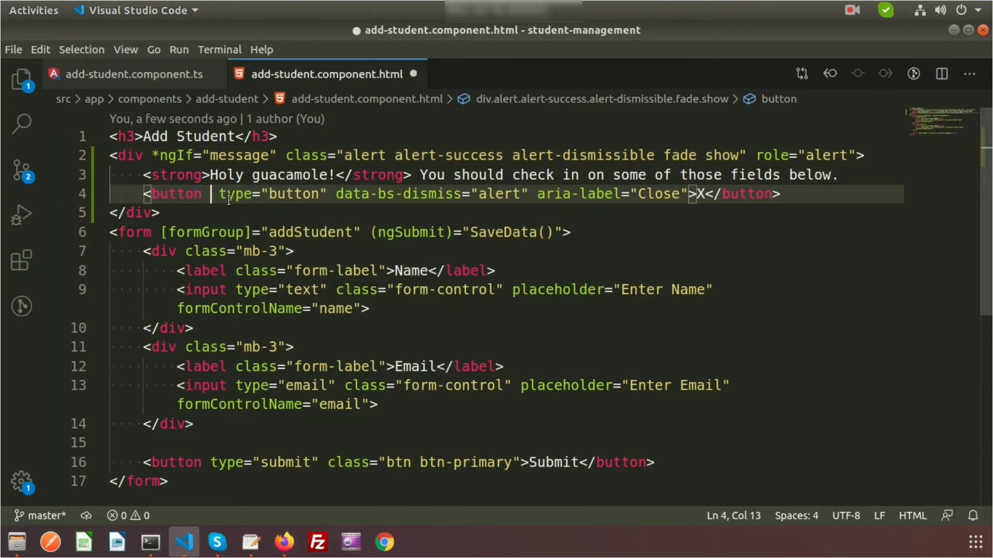
Step: Add (click)="removeMessage()" to the alert's close button in the template
type("()")
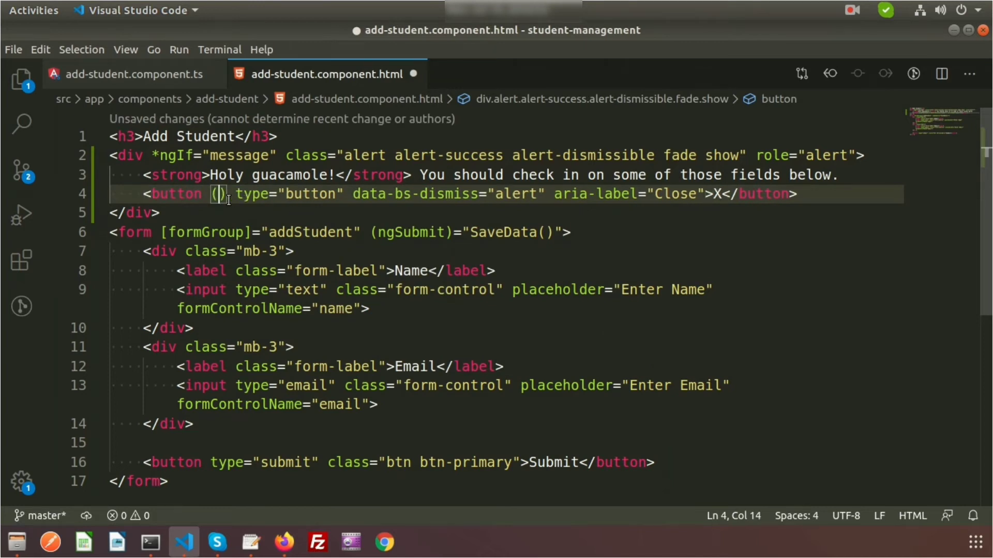
type("c")
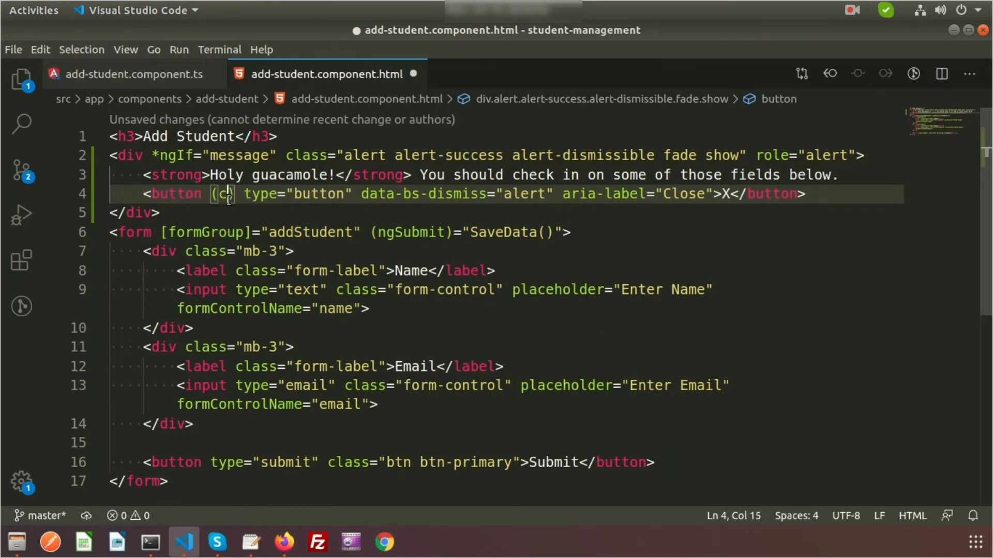
type("lick")
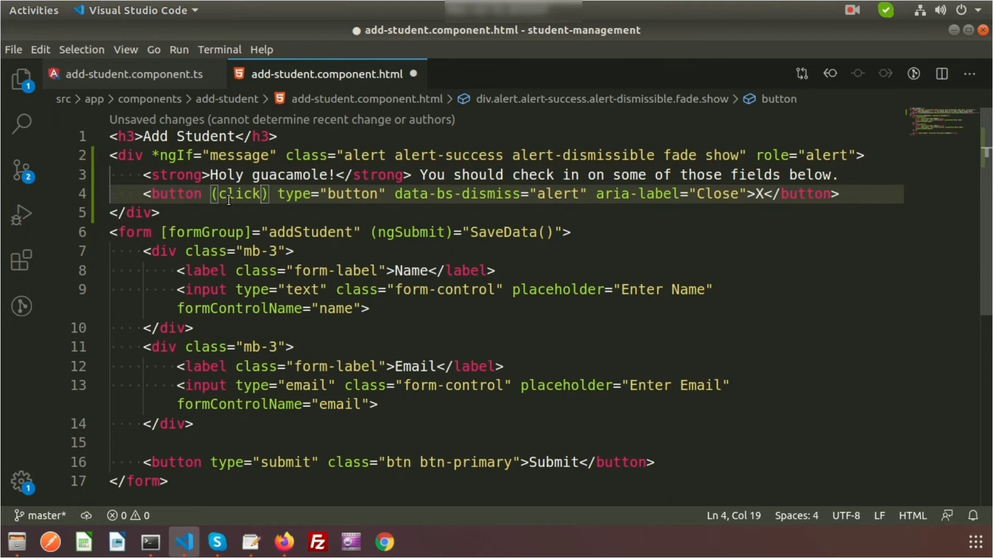
type("=")
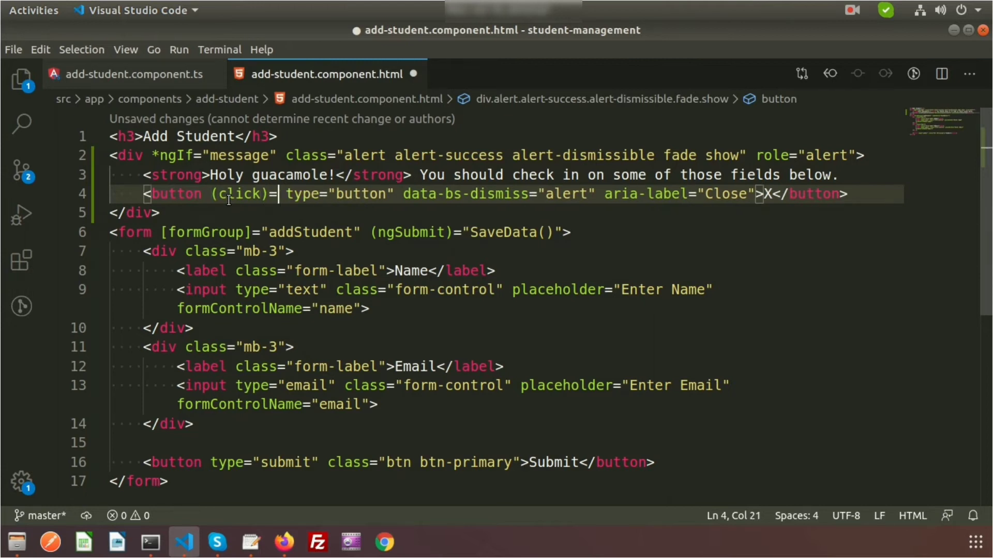
key("Enter")
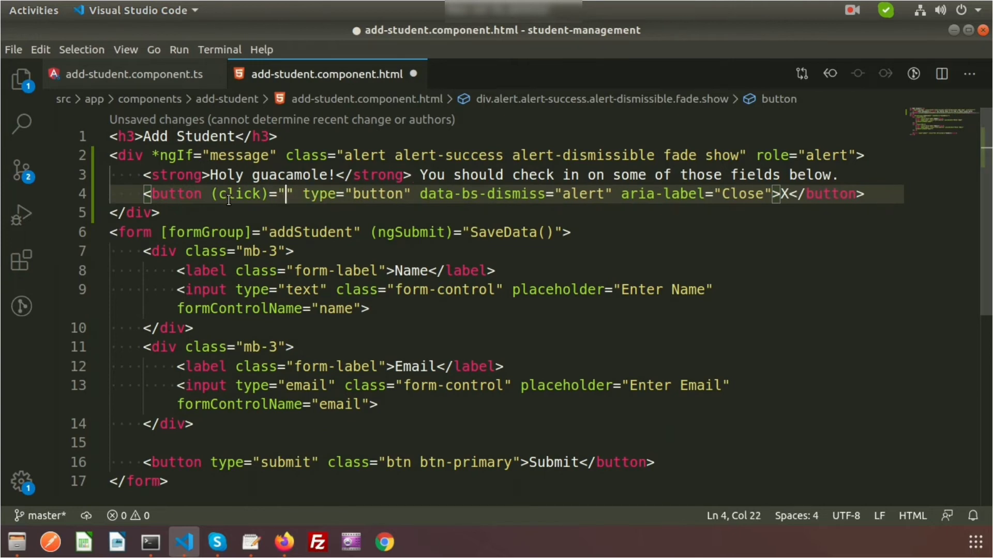
type("removeM")
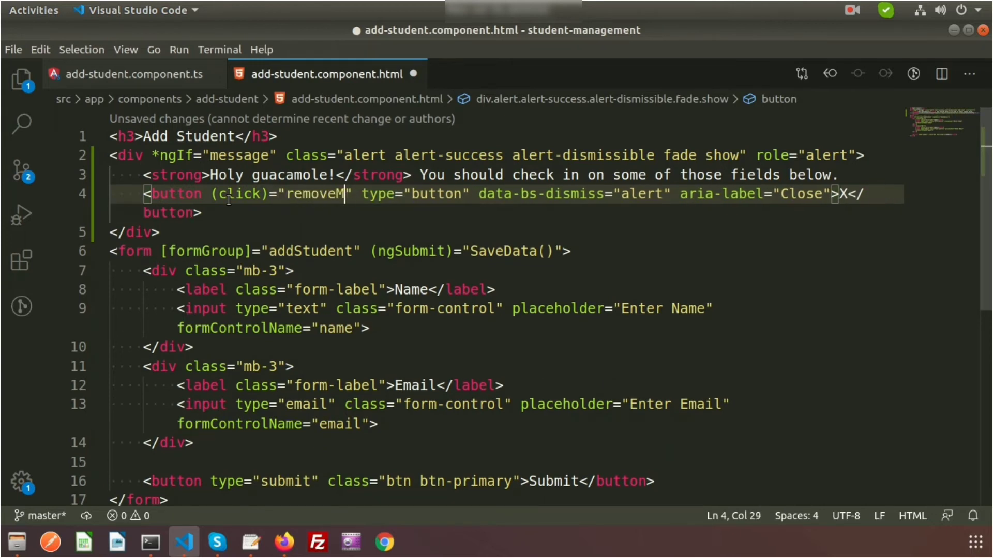
type("essage")
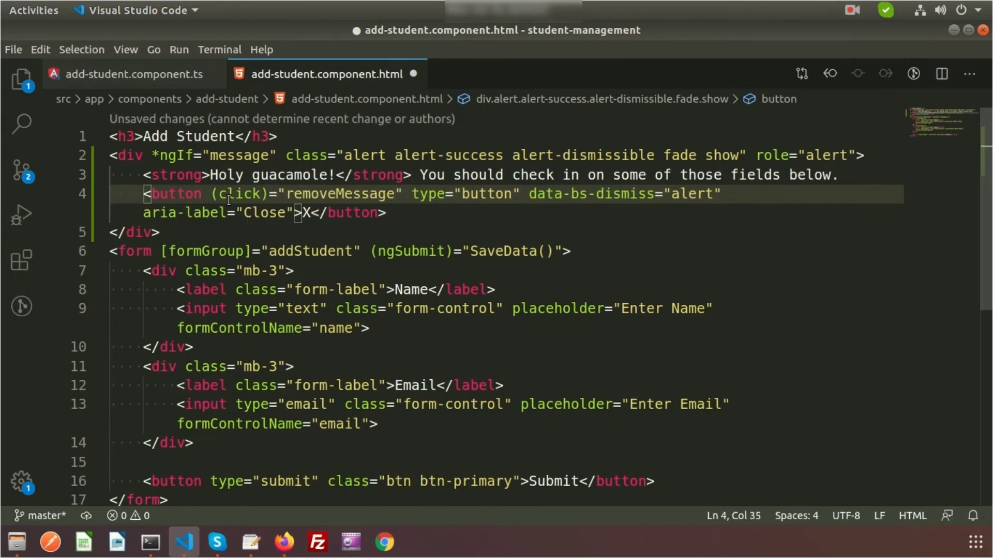
type("()")
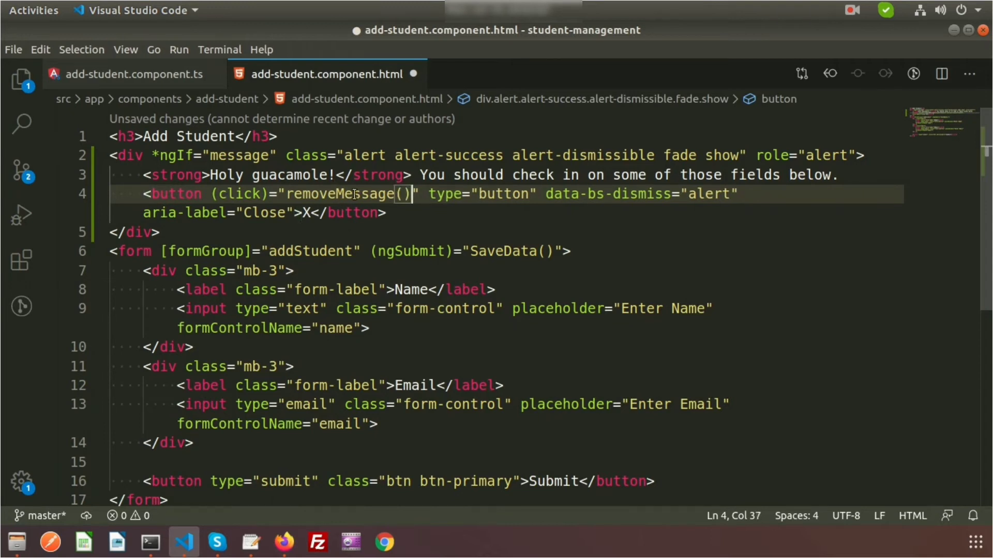
left_click(133, 75)
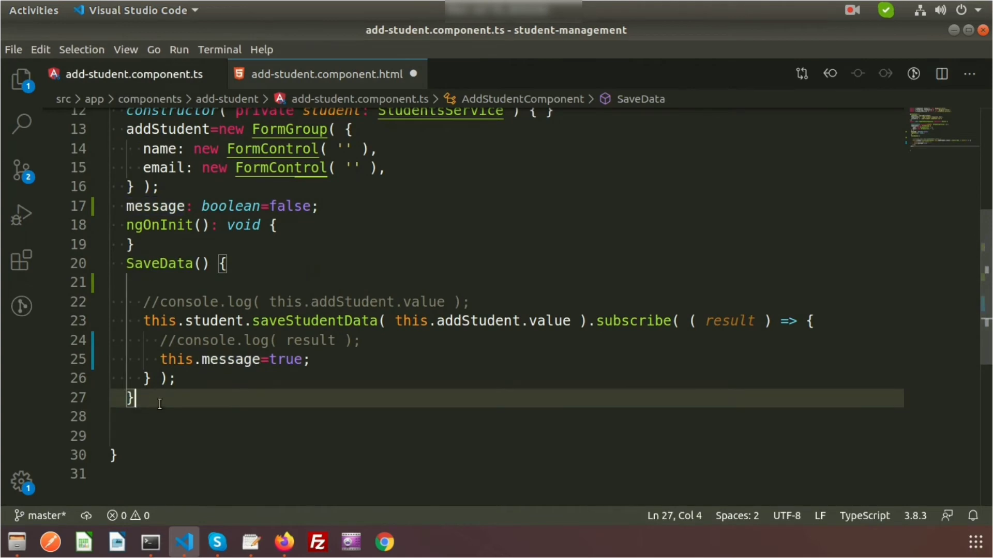
Step: Write removeMessage(){ this.message = false } after SaveData() in add-student.component.ts
type("removeMessage")
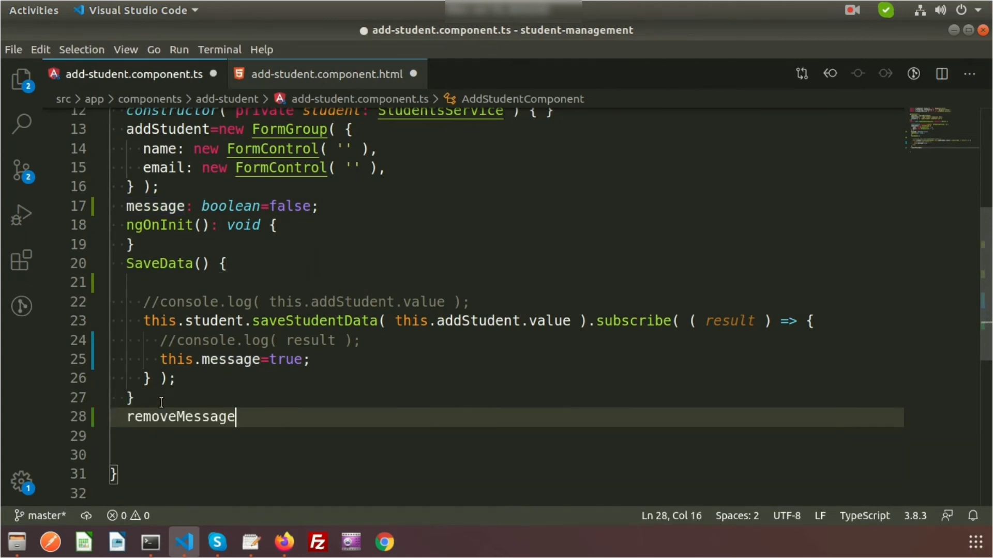
type("()")
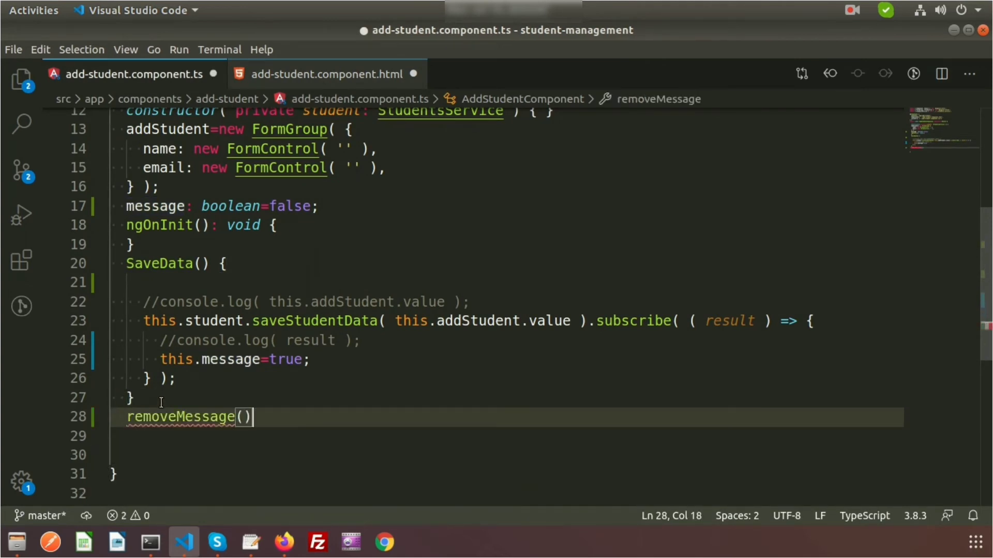
type("{")
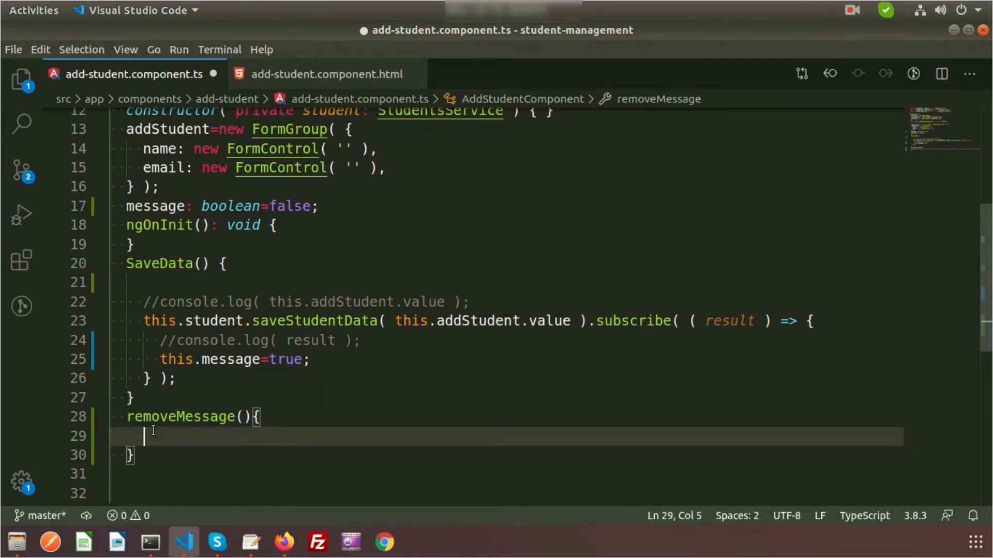
type("this")
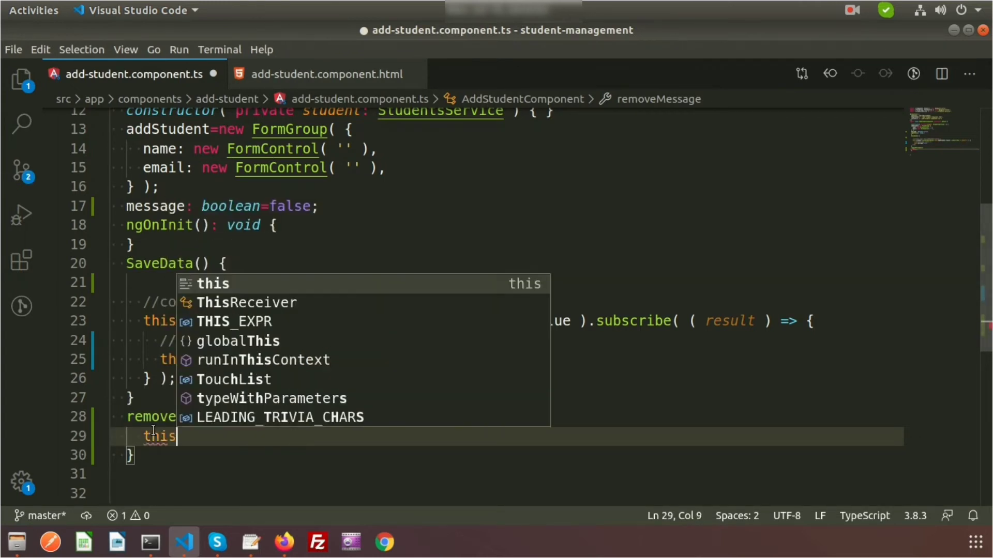
type(".false")
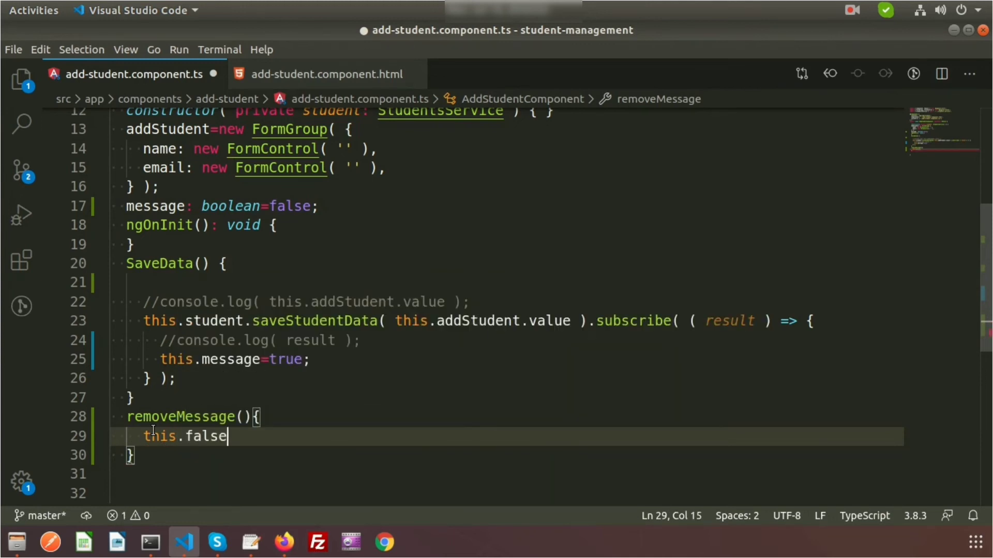
type("messag")
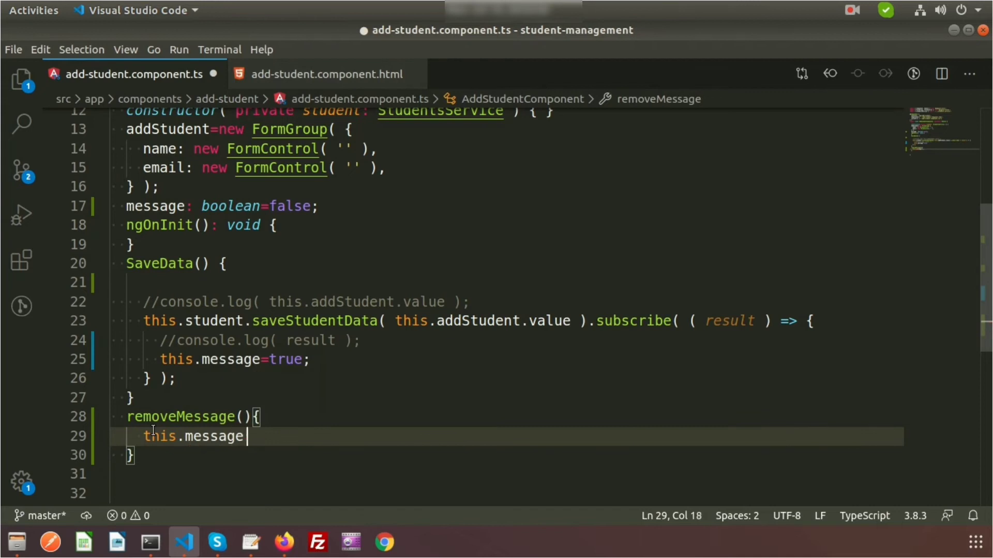
type("= false")
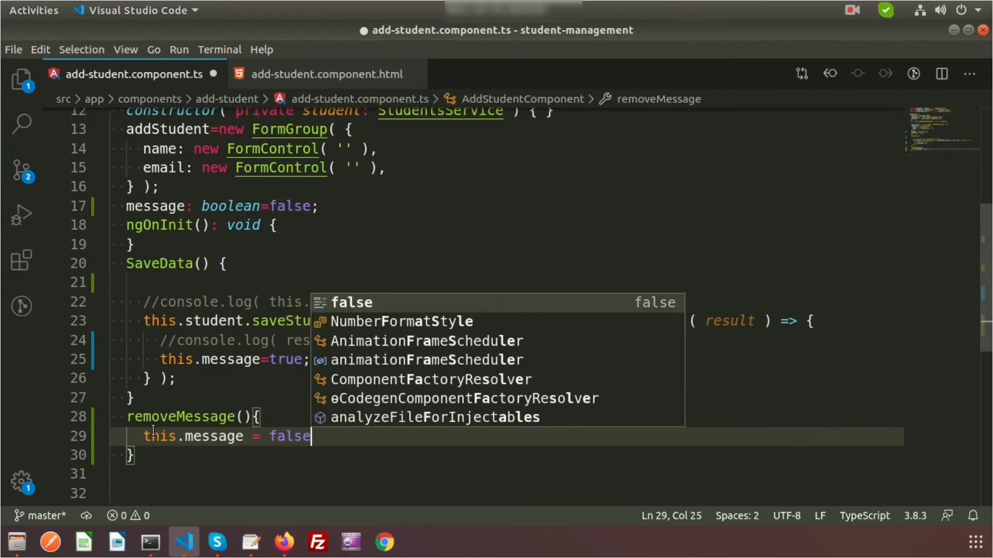
left_click(283, 542)
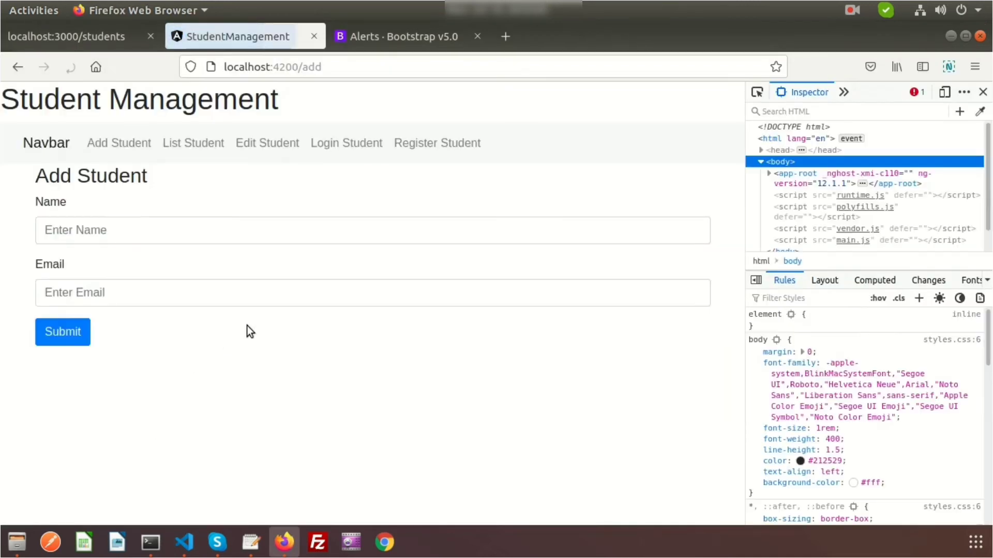
left_click(70, 66)
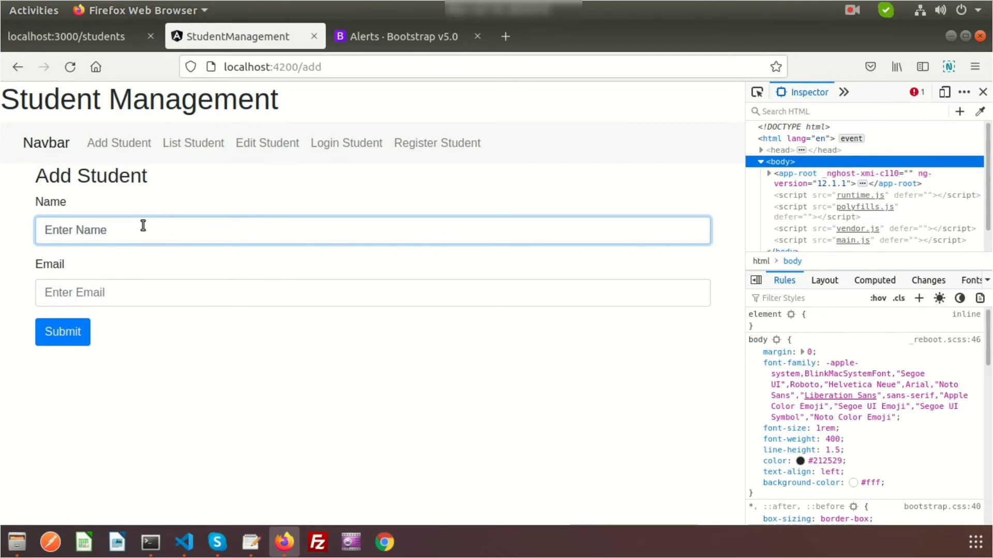
type("Gold Ber")
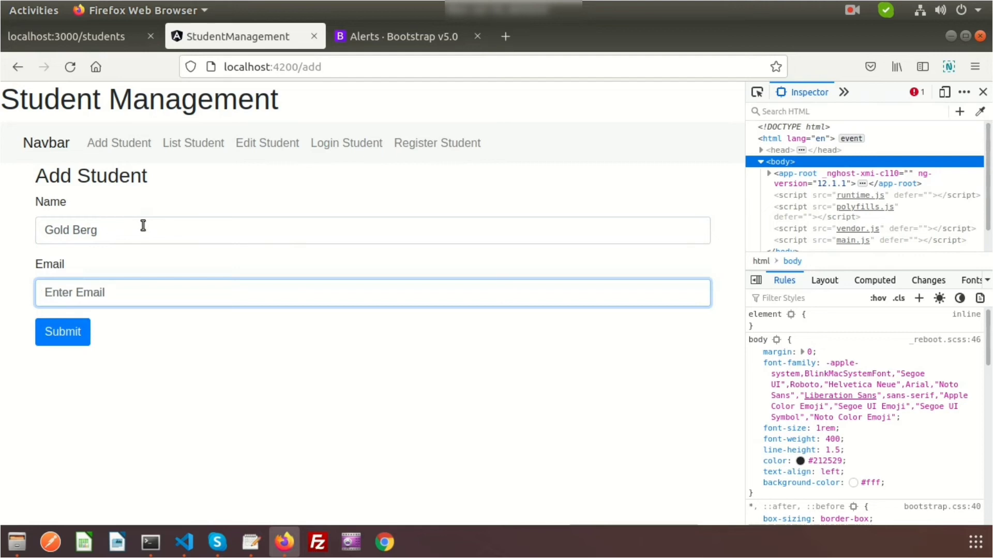
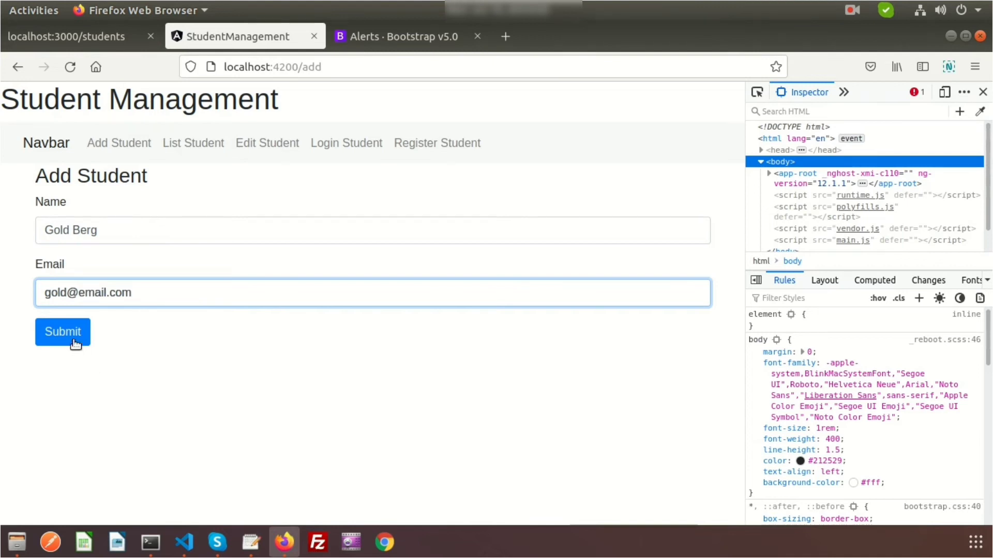
left_click(63, 331)
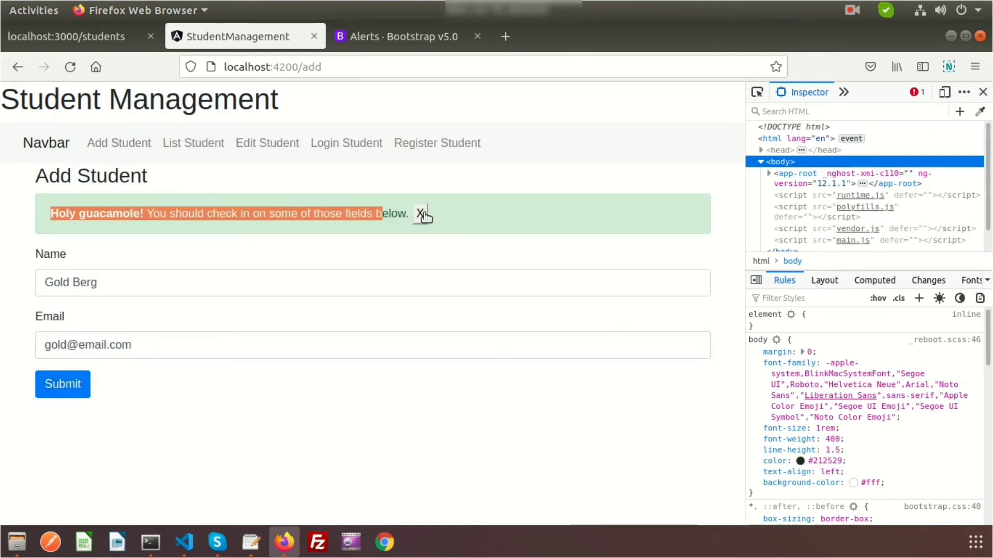
Step: Dismiss the success alert with its X button and return to the editor
left_click(421, 213)
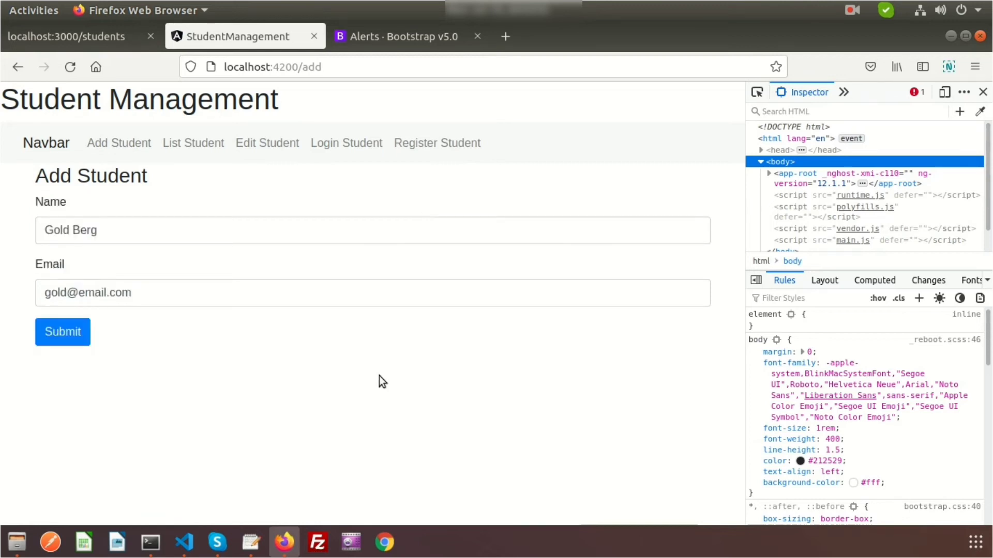
left_click(183, 543)
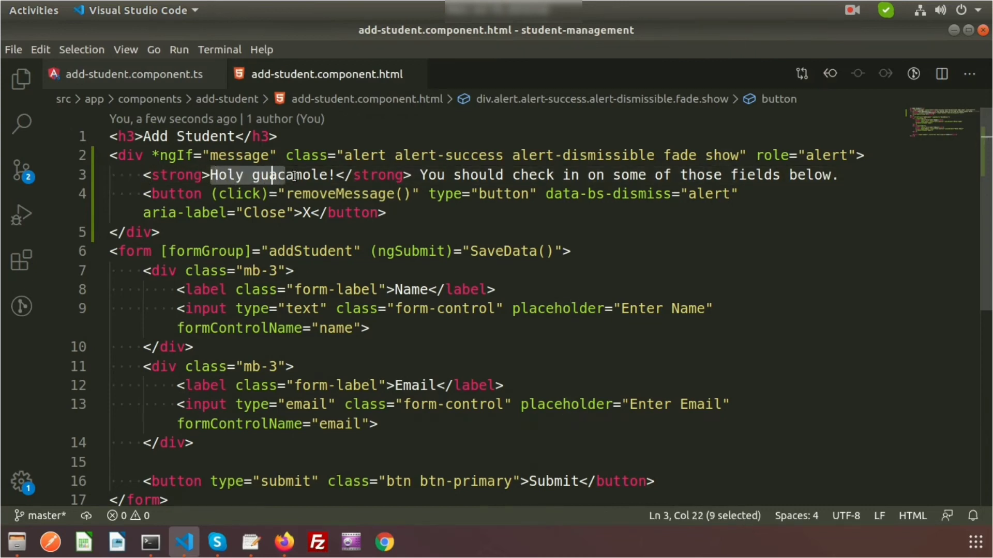
Step: Replace the alert's placeholder text so it reads 'Success! Student Added' and save
type("Suc")
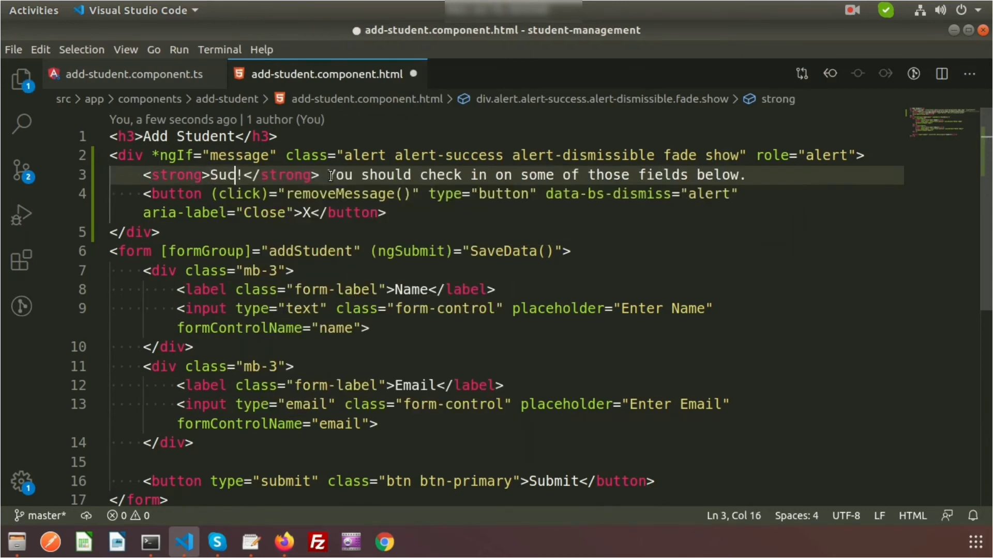
type("cess")
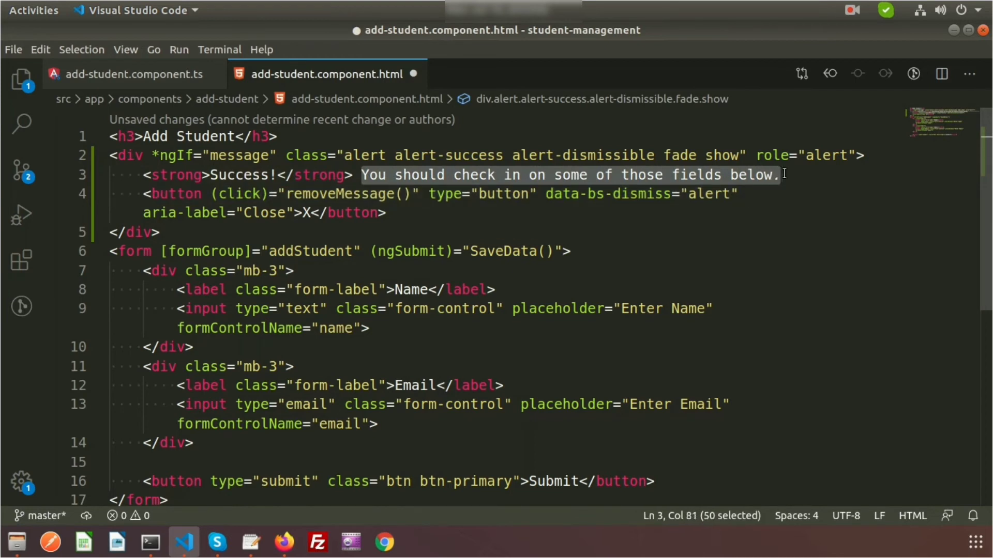
type("Student Adde")
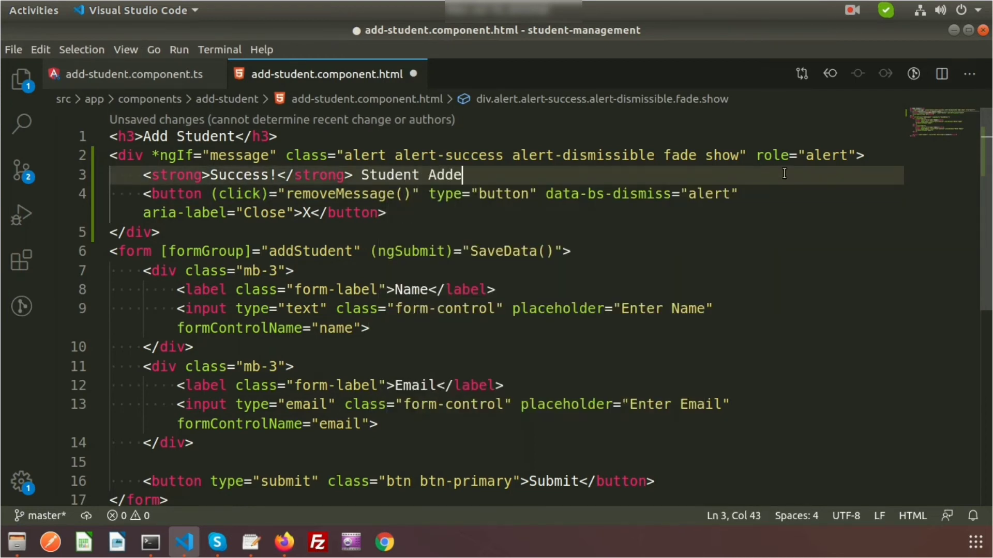
type("d")
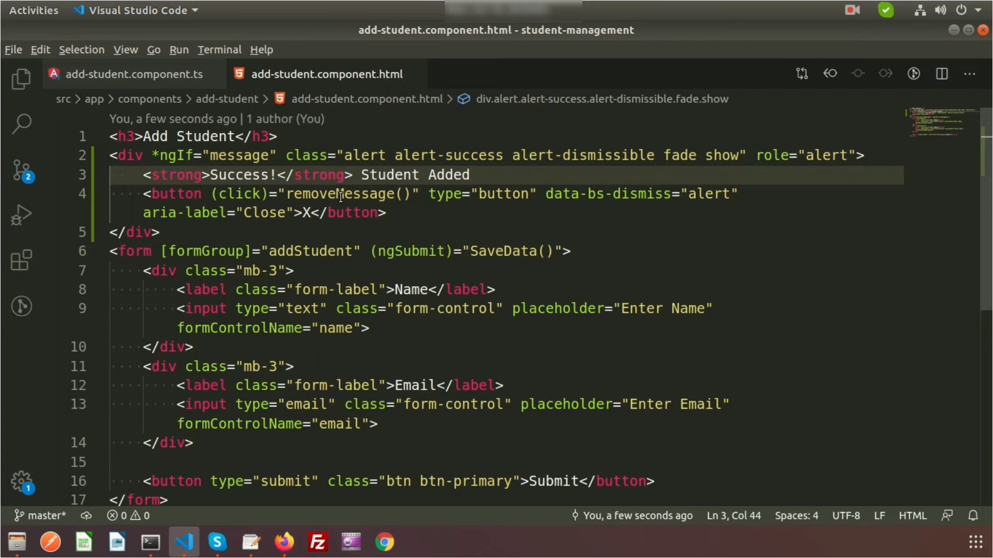
Step: Add this.addStudent.reset({}); after this.message=true in the save callback and save the file
left_click(133, 74)
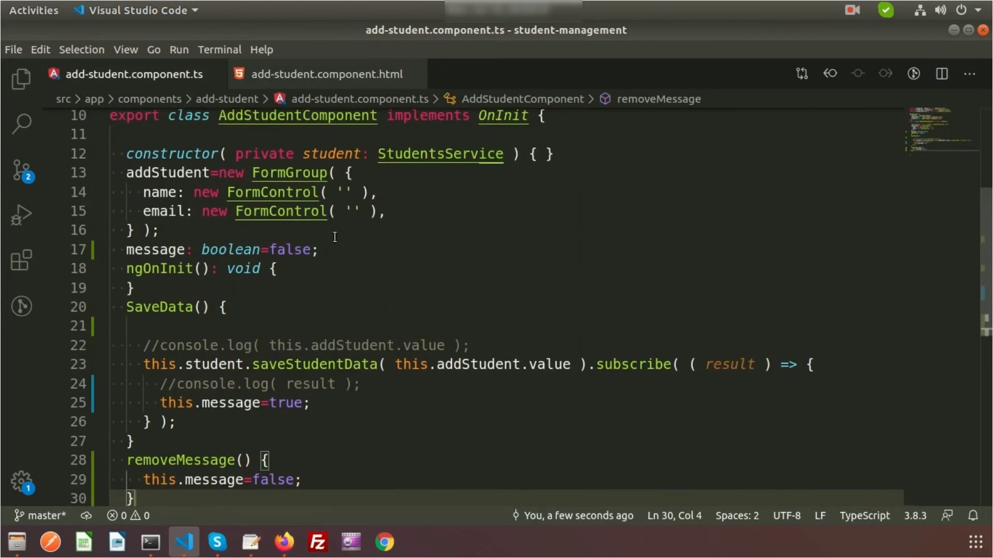
scroll("down", 3)
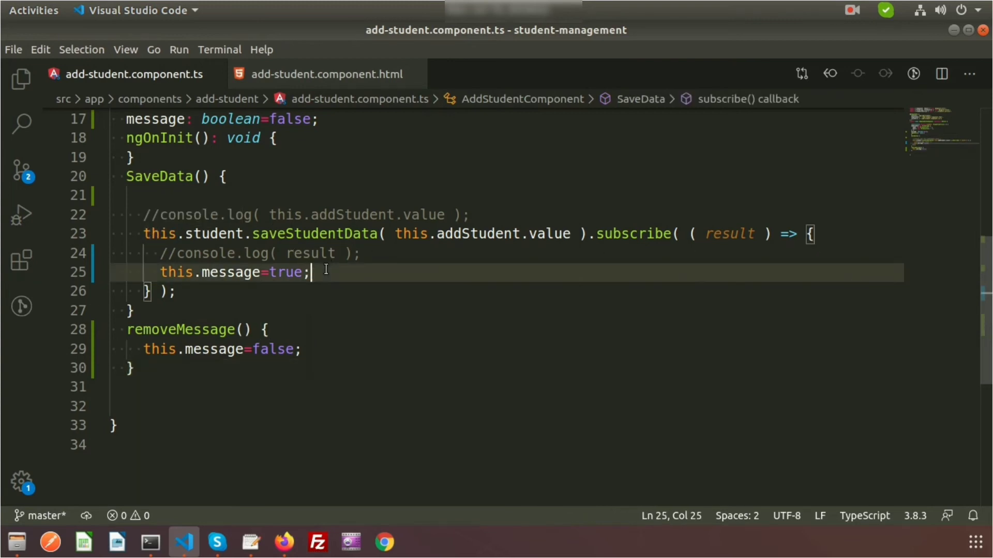
mouse_move(313, 234)
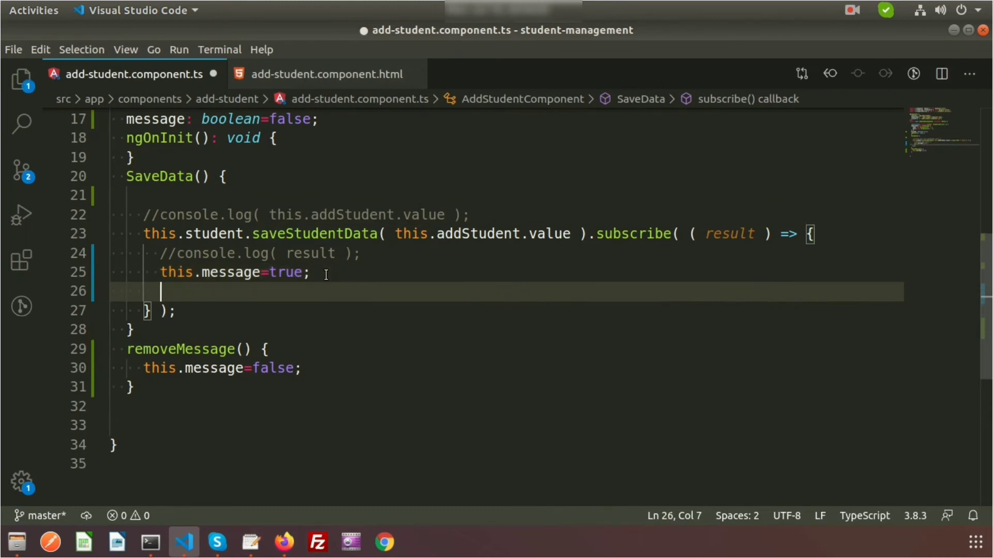
type("this")
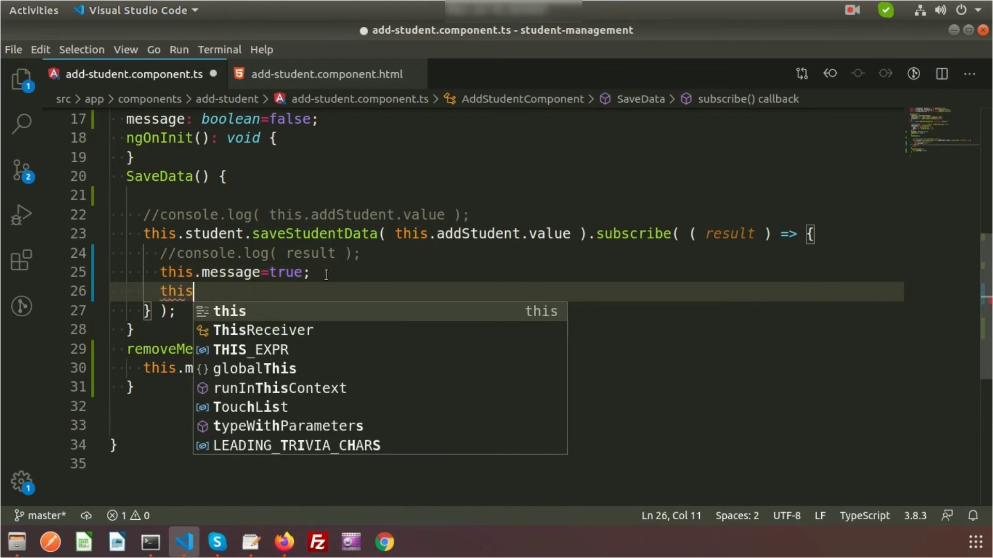
type(".addStudent")
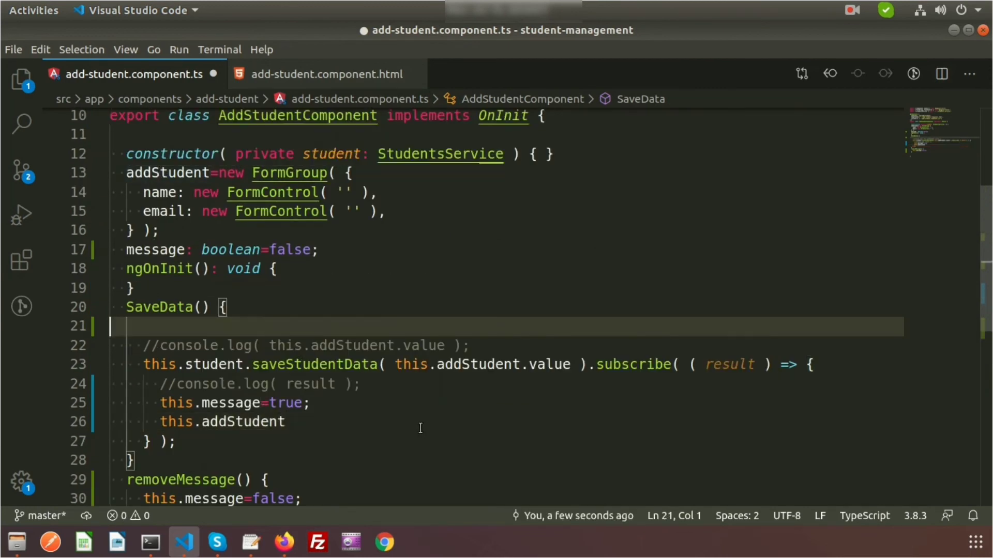
type(".")
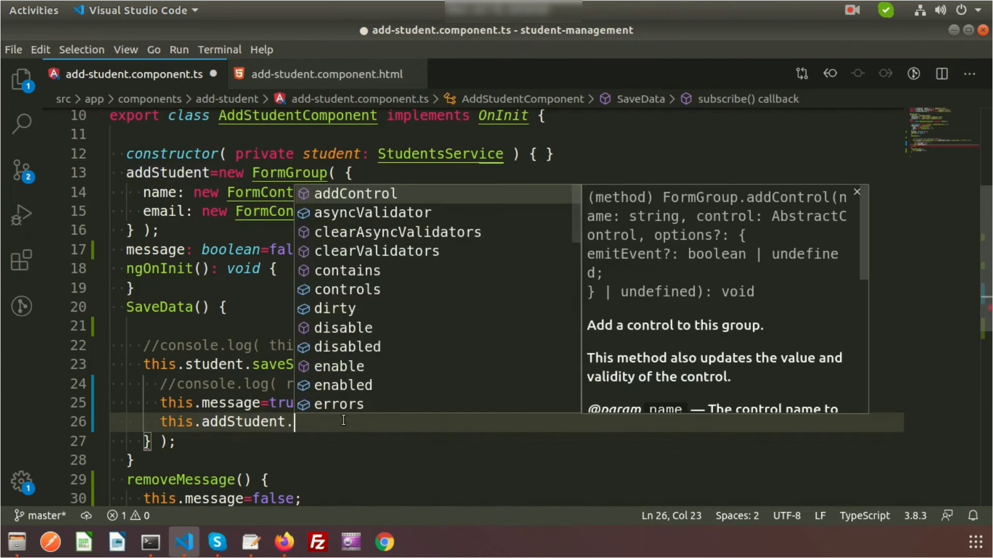
type("reset();")
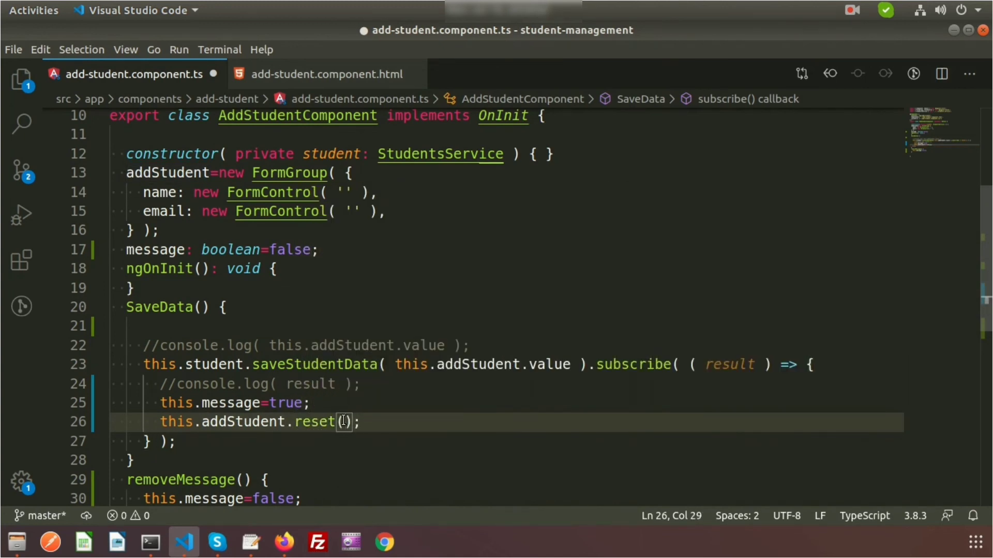
type("{}")
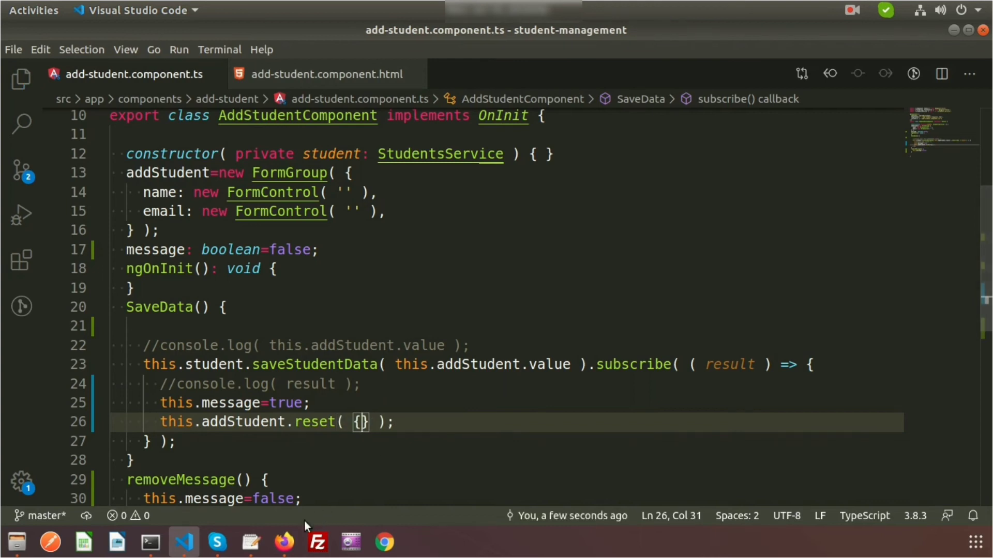
scroll("down", 3)
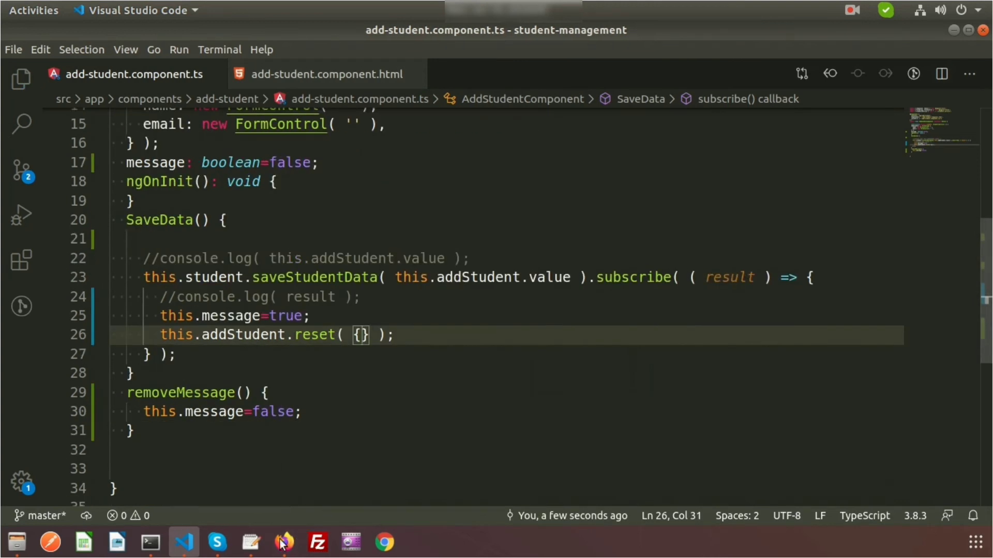
left_click(282, 543)
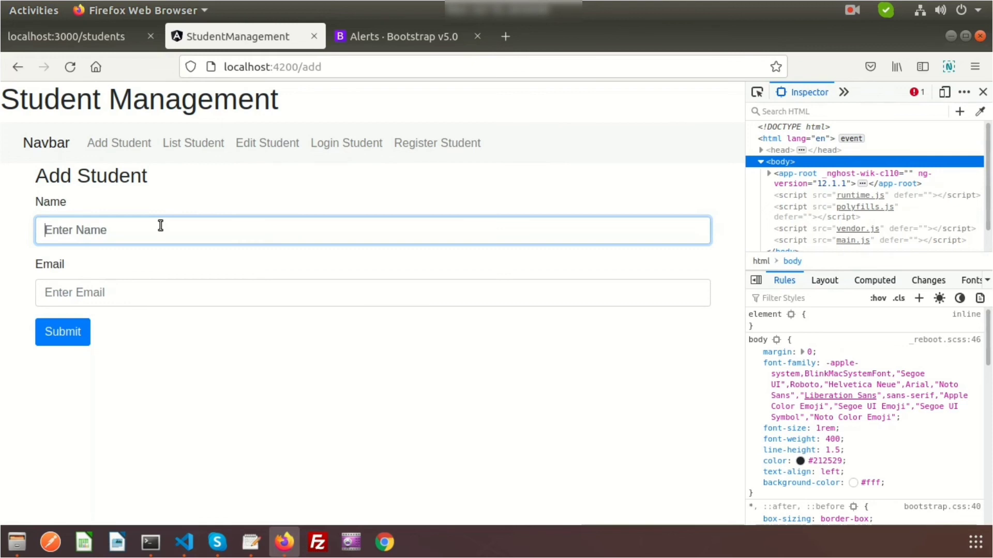
type("Har")
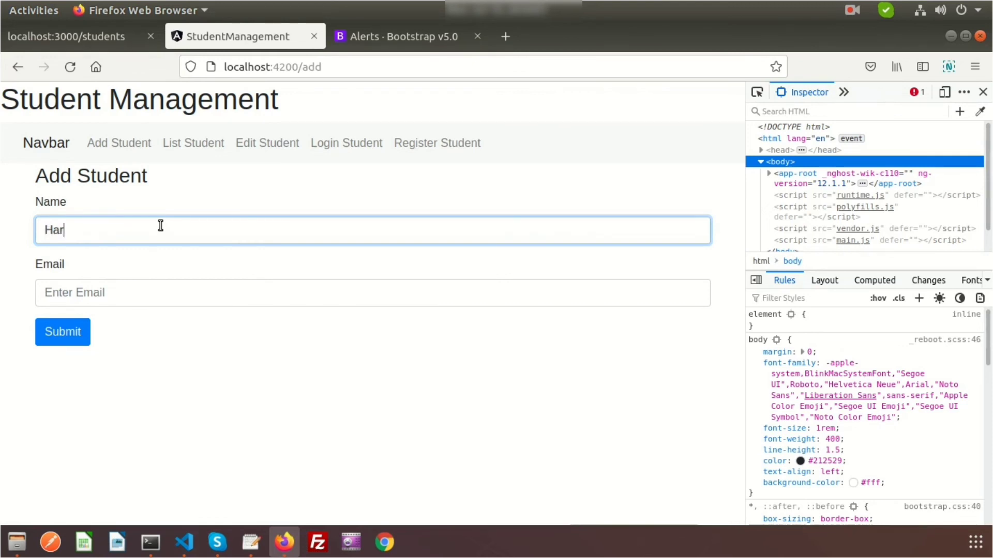
type("ry Po")
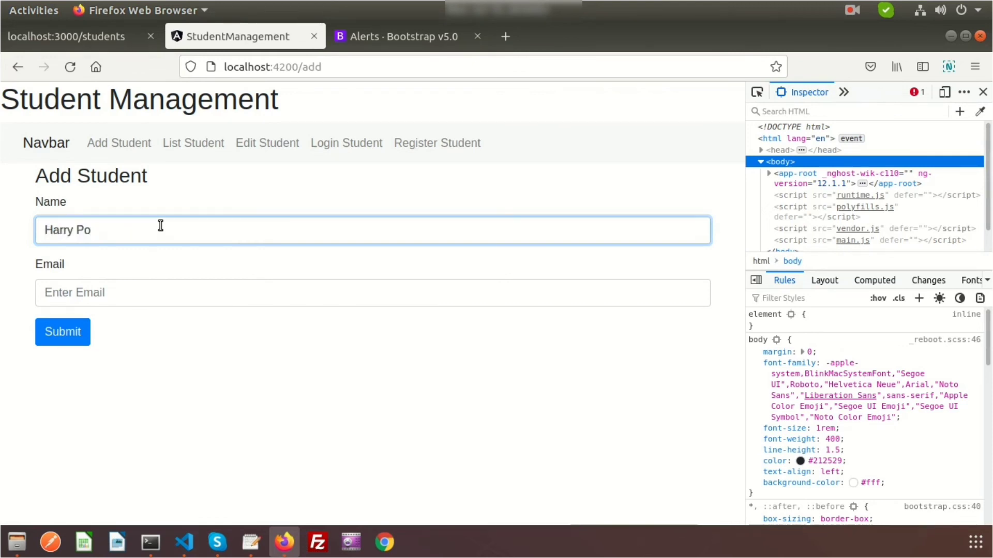
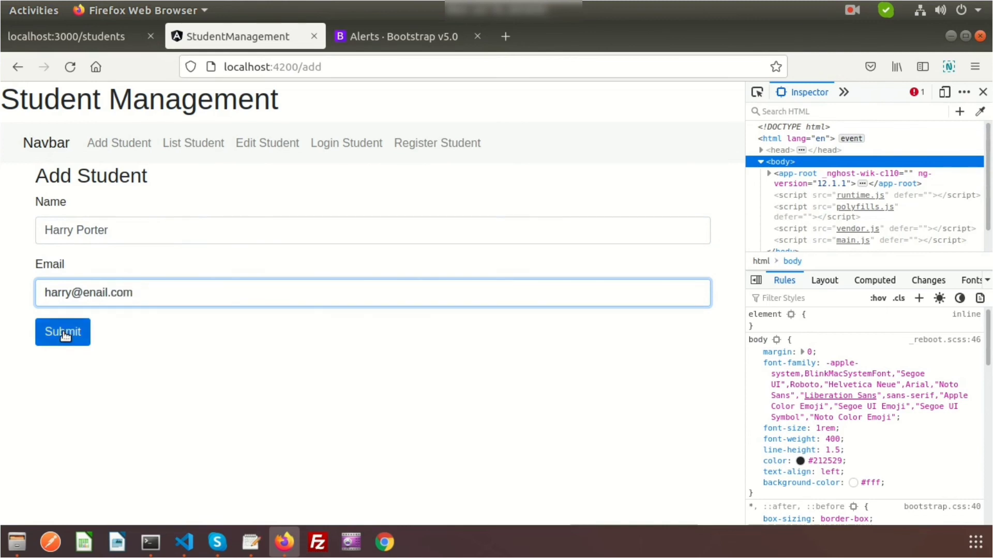
left_click(62, 332)
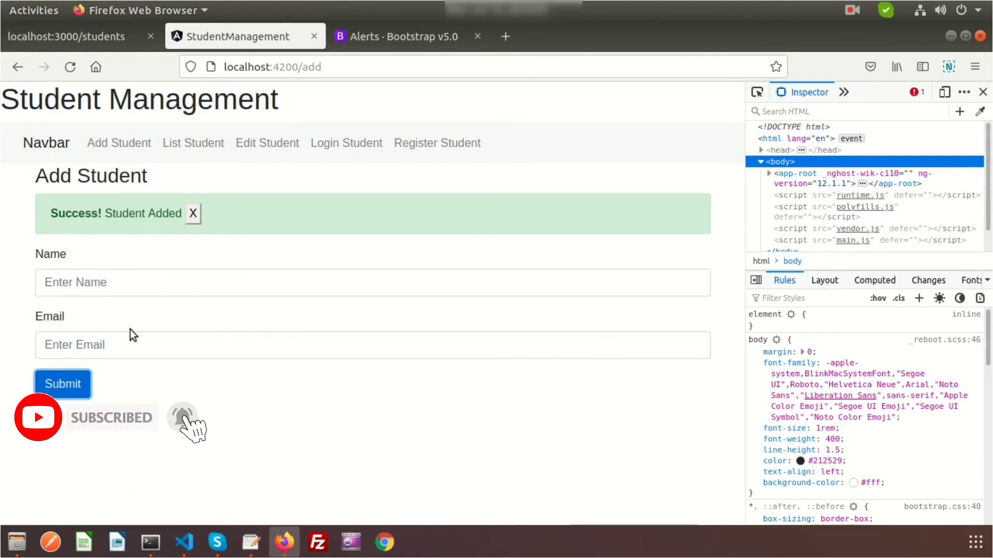
left_click(194, 213)
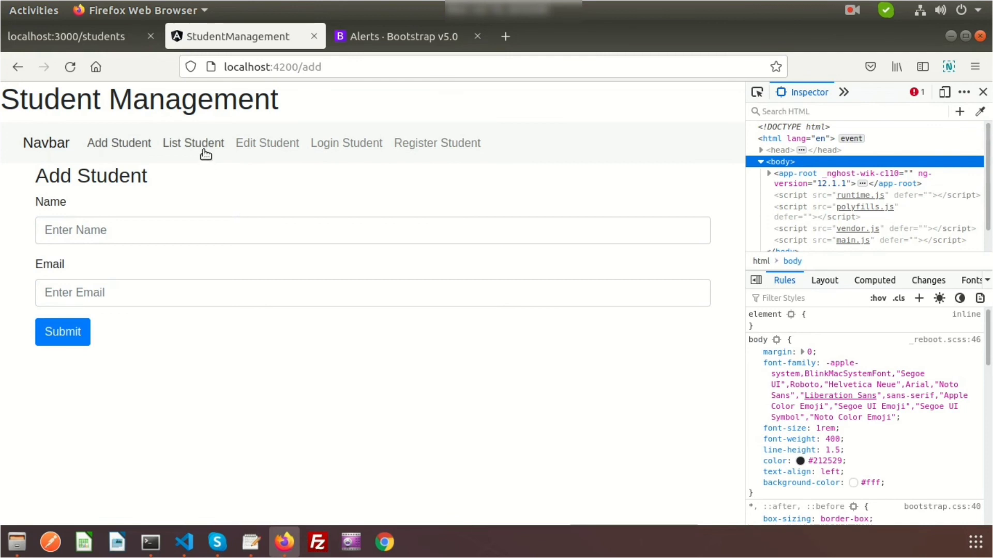
Step: Navigate to List Student, back to Add Student, then List Student again to review saved students
left_click(194, 142)
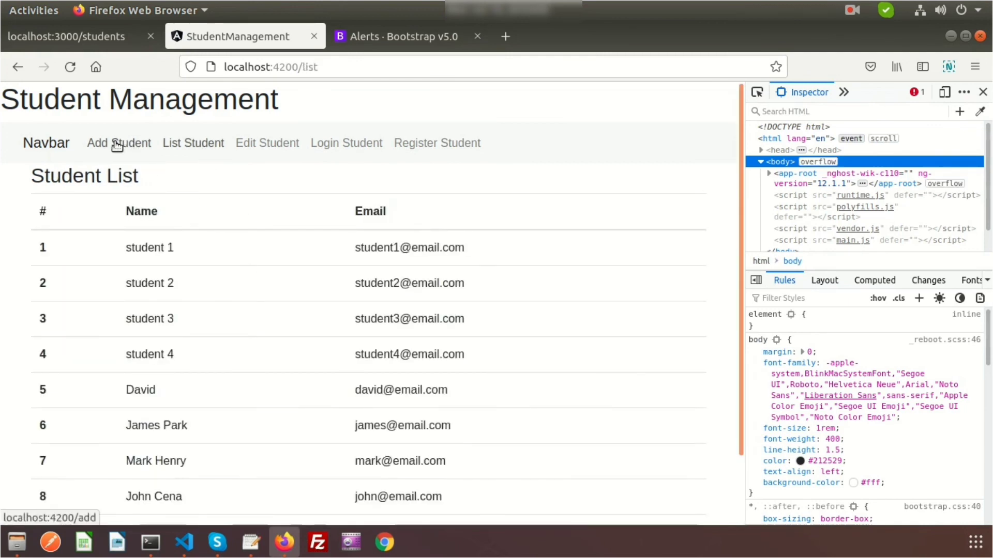
left_click(118, 143)
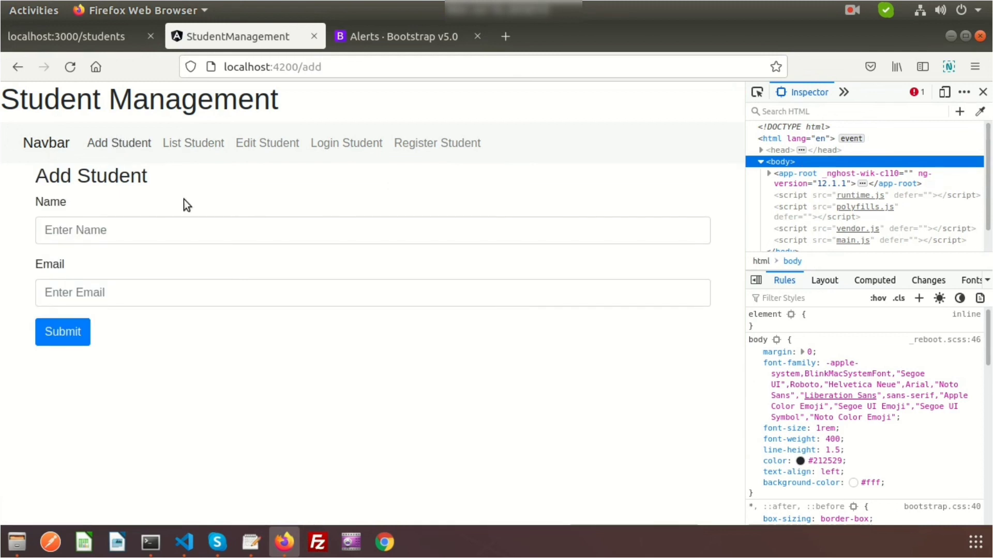
left_click(194, 142)
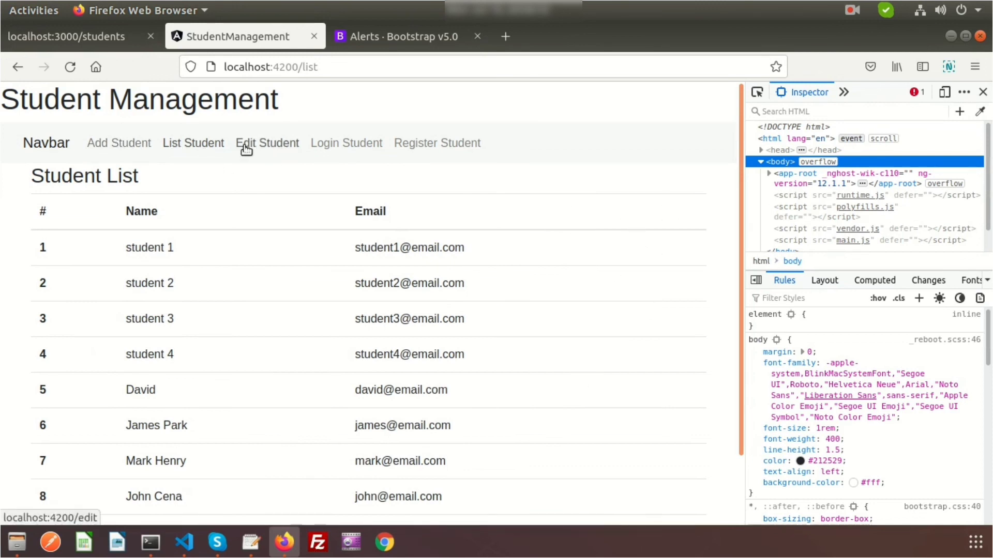
mouse_move(248, 142)
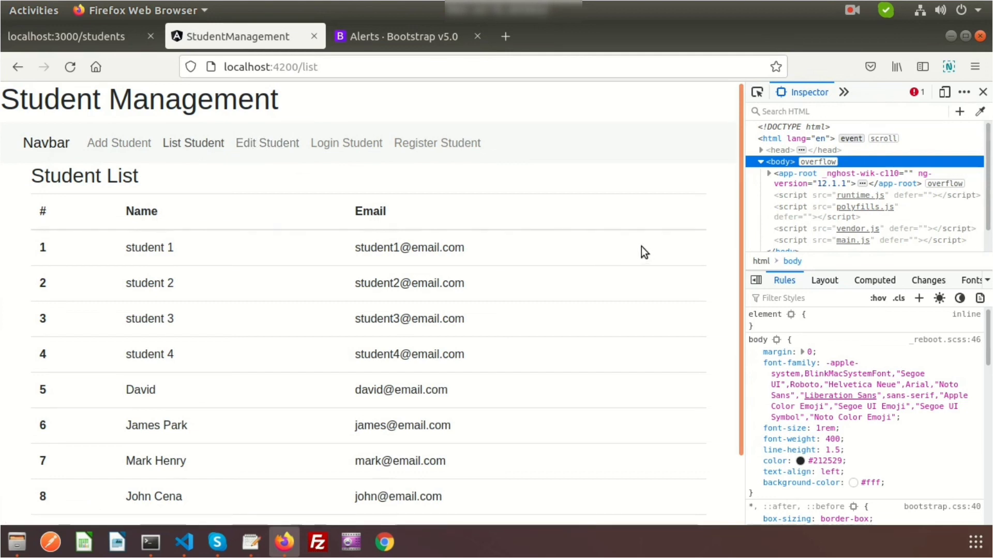
mouse_move(611, 335)
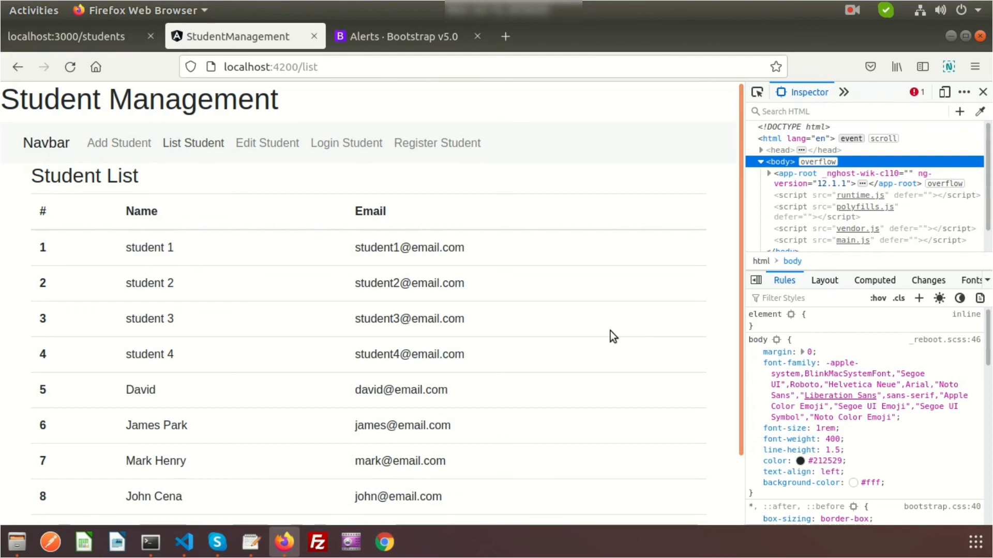
mouse_move(796, 80)
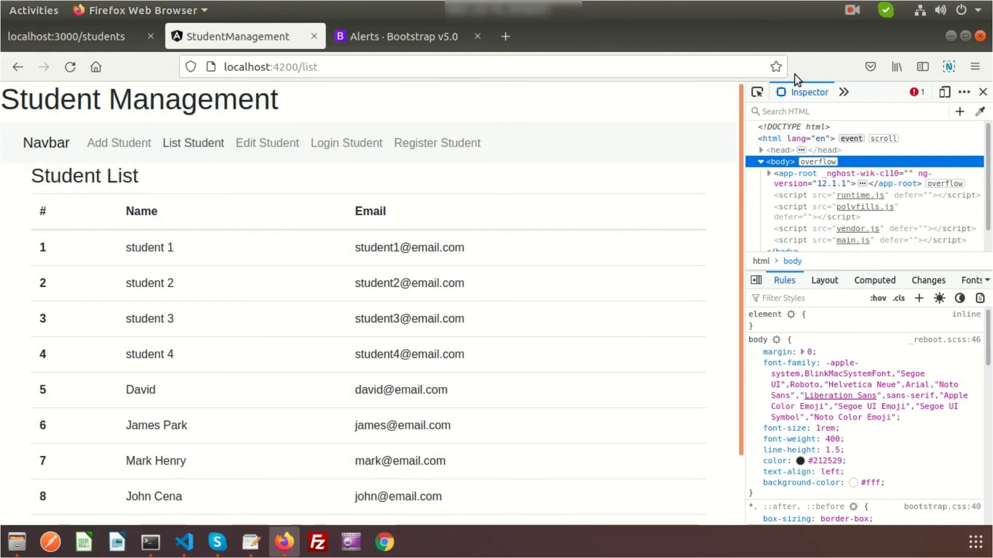